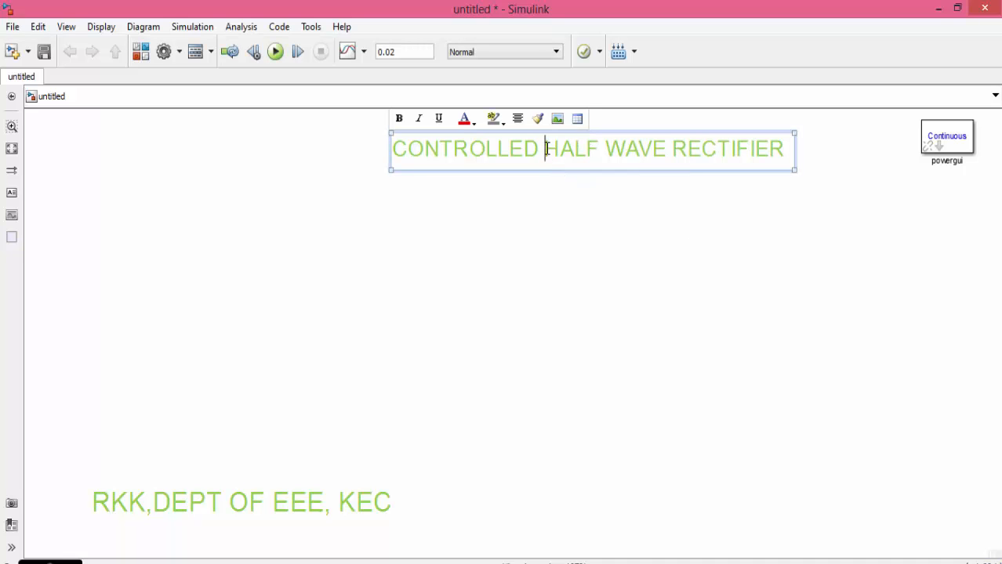
Step: Replace HALF with FULL so the title reads CONTROLLED FULL WAVE RECTIFIER
{"action": "double_click", "coordinate": [572, 147]}
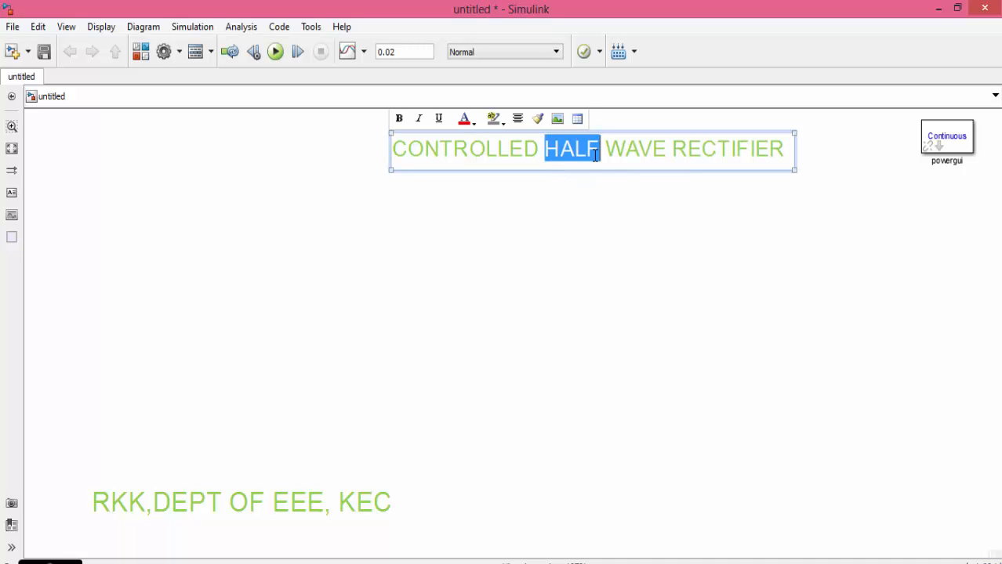
{"action": "type", "text": "FU"}
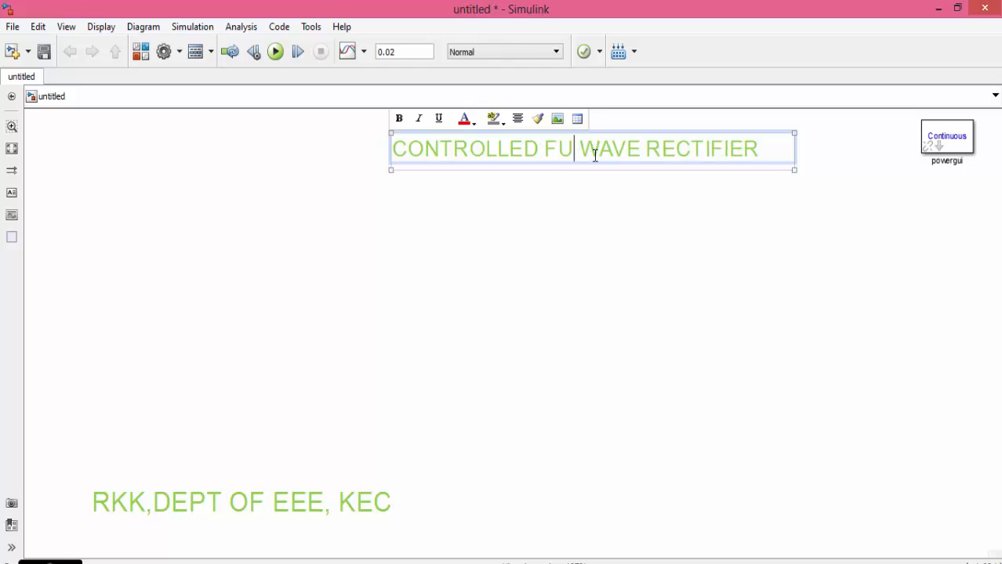
{"action": "type", "text": "LL"}
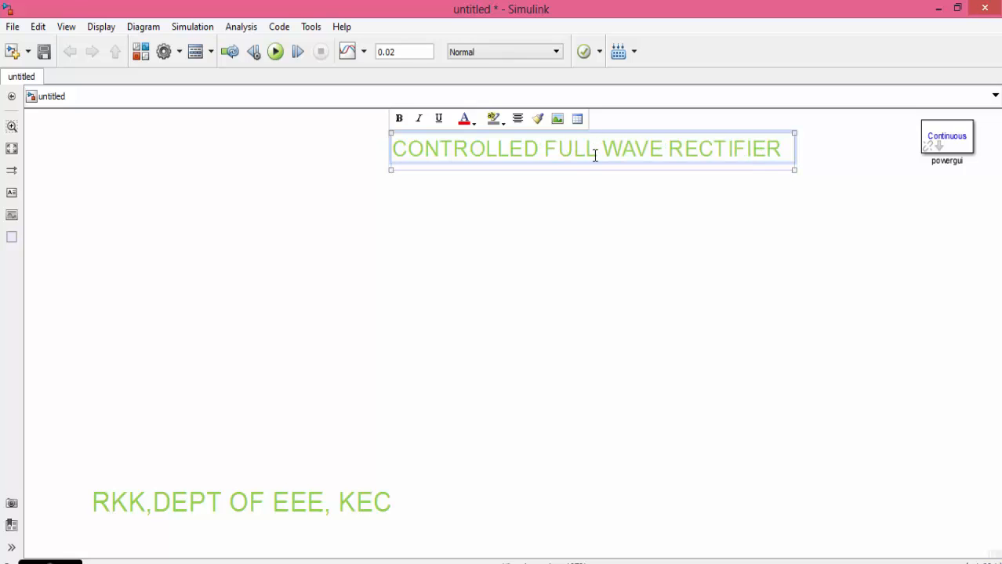
{"action": "left_click", "coordinate": [577, 210]}
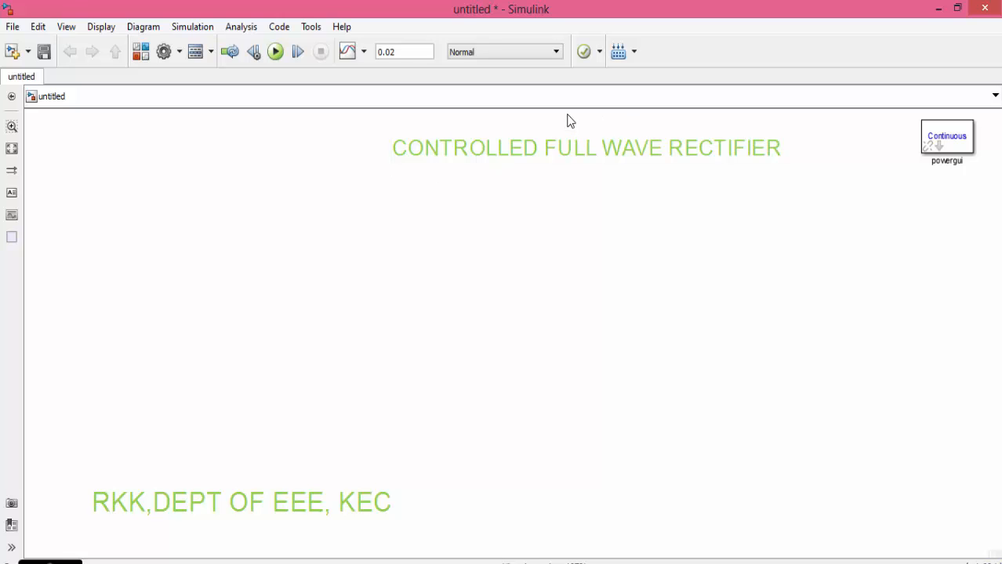
{"action": "mouse_move", "coordinate": [566, 122]}
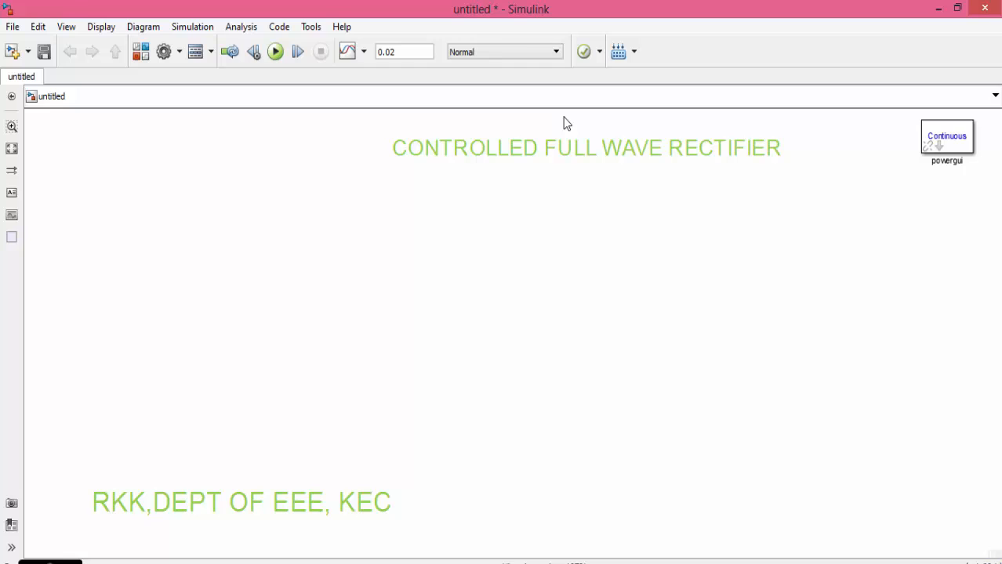
{"action": "mouse_move", "coordinate": [546, 122]}
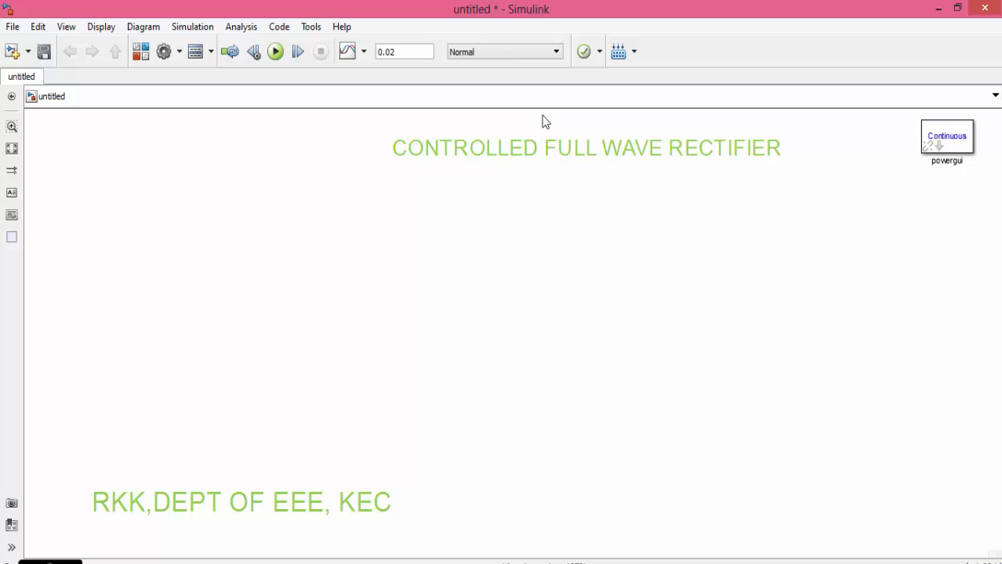
{"action": "left_click", "coordinate": [586, 148]}
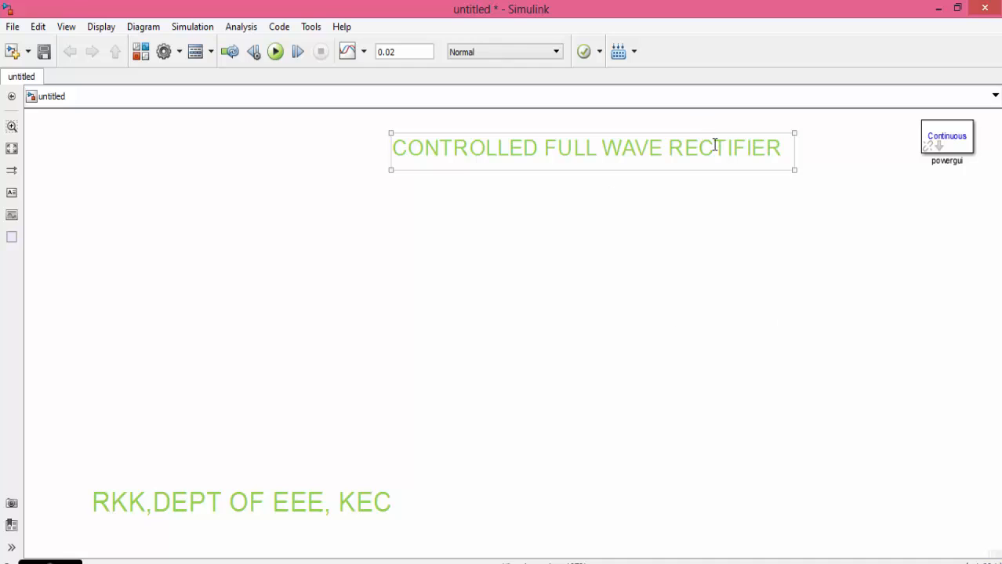
{"action": "left_click", "coordinate": [772, 182]}
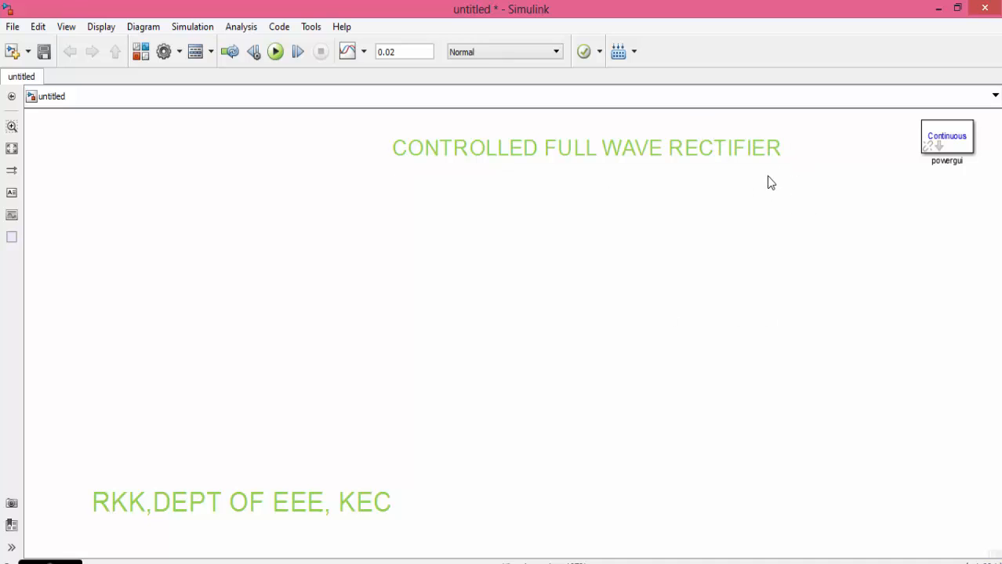
{"action": "mouse_move", "coordinate": [12, 217]}
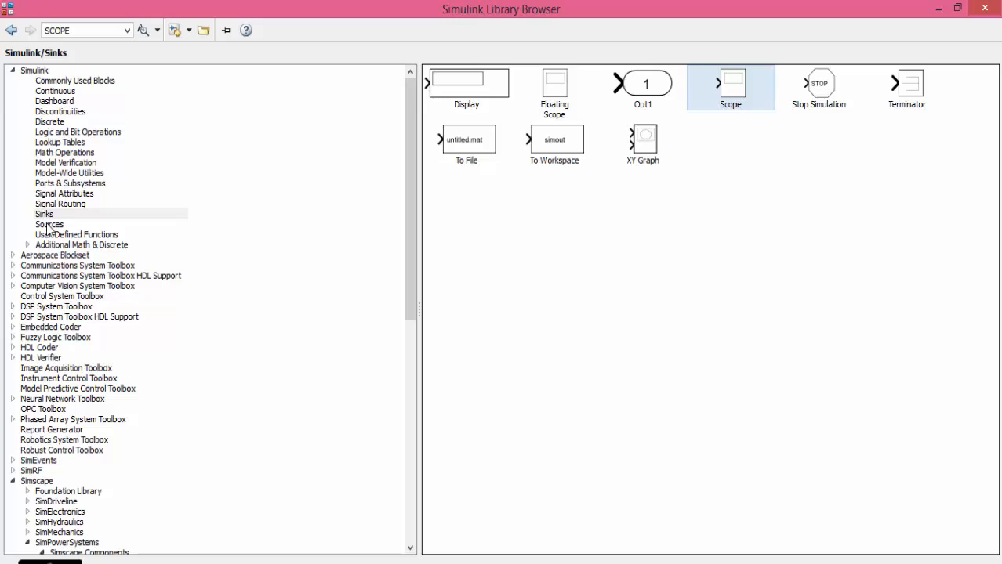
Step: Browse the Simulink Sources library and bring up options for the Pulse Generator block
{"action": "left_click", "coordinate": [48, 224]}
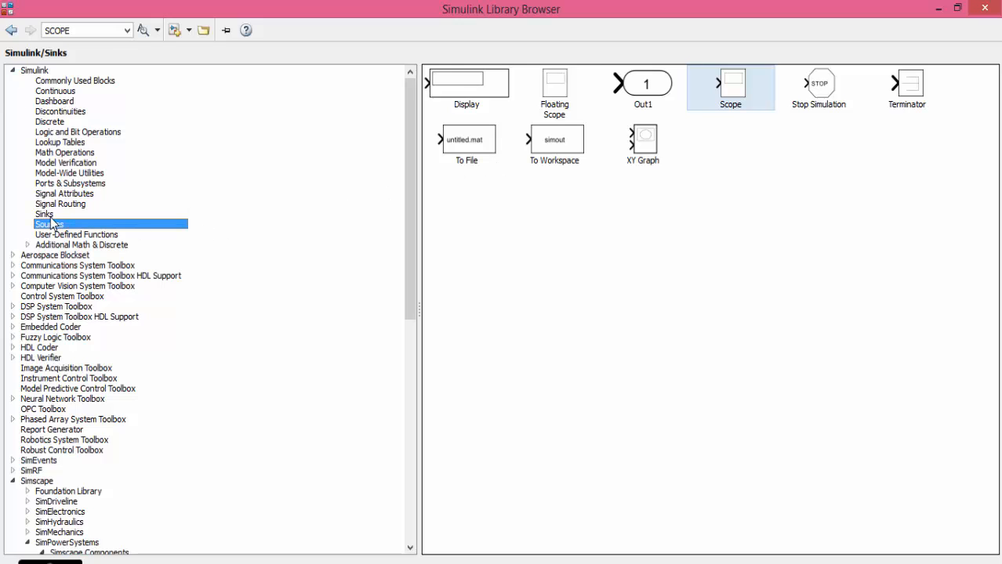
{"action": "left_click", "coordinate": [48, 224]}
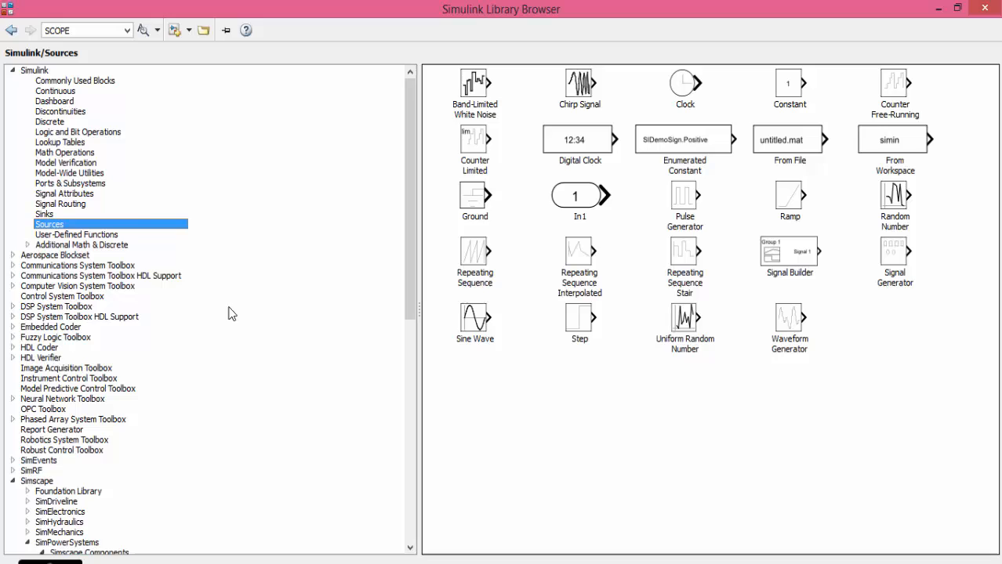
{"action": "mouse_move", "coordinate": [517, 329]}
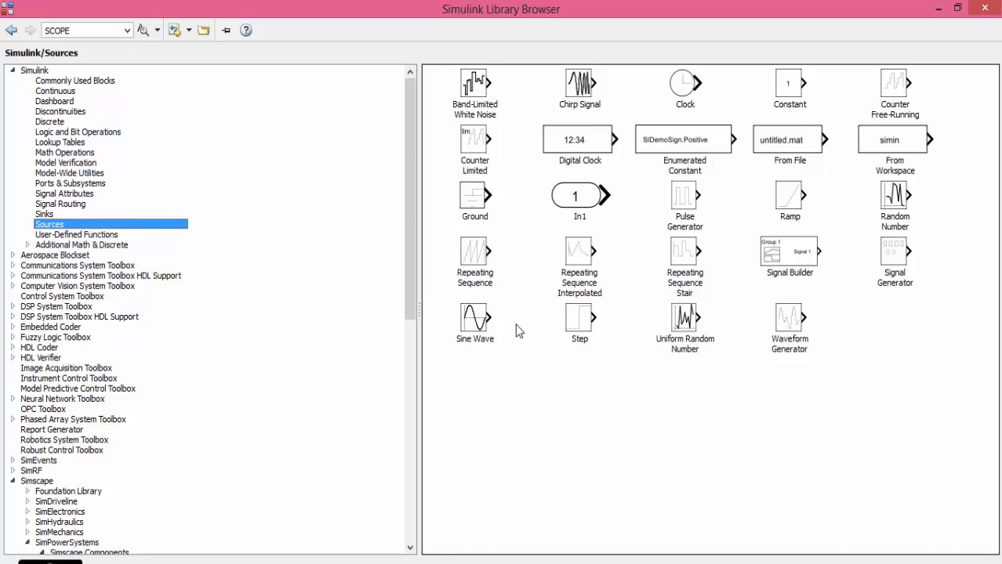
{"action": "mouse_move", "coordinate": [684, 215]}
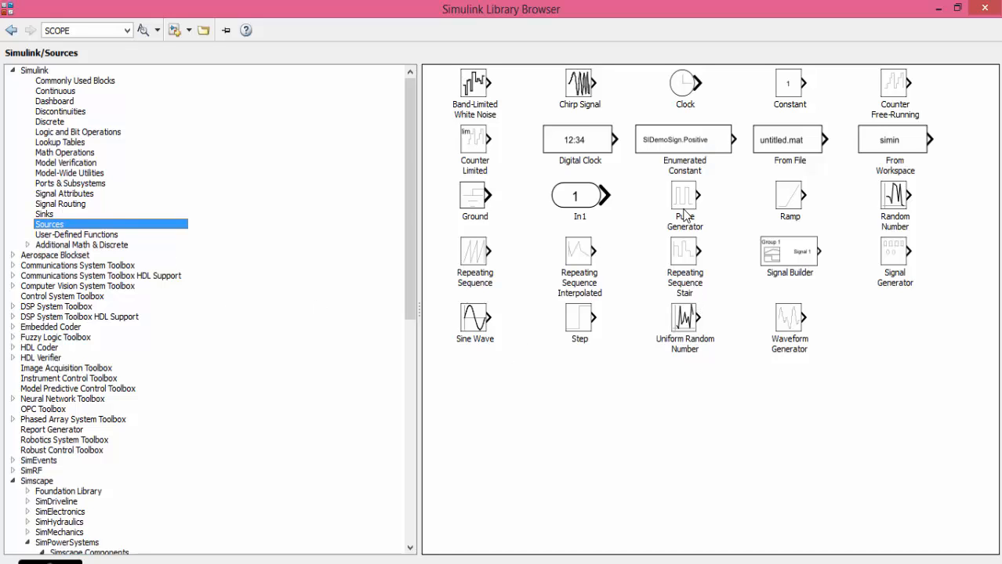
{"action": "right_click", "coordinate": [683, 196]}
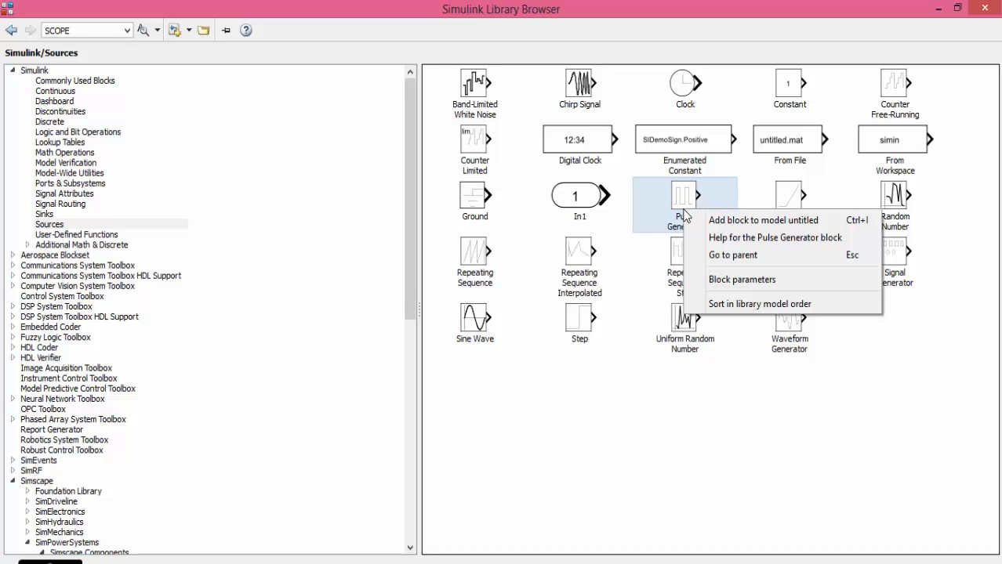
{"action": "mouse_move", "coordinate": [760, 219]}
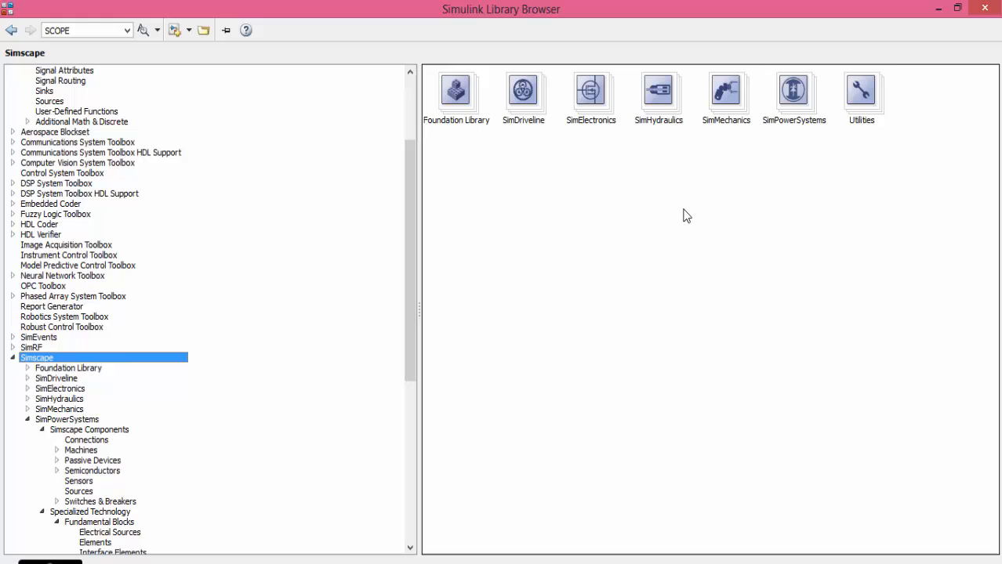
Step: Browse SimPowerSystems Fundamental Blocks for the Electrical Sources and Power Electronics libraries
{"action": "left_click", "coordinate": [66, 420]}
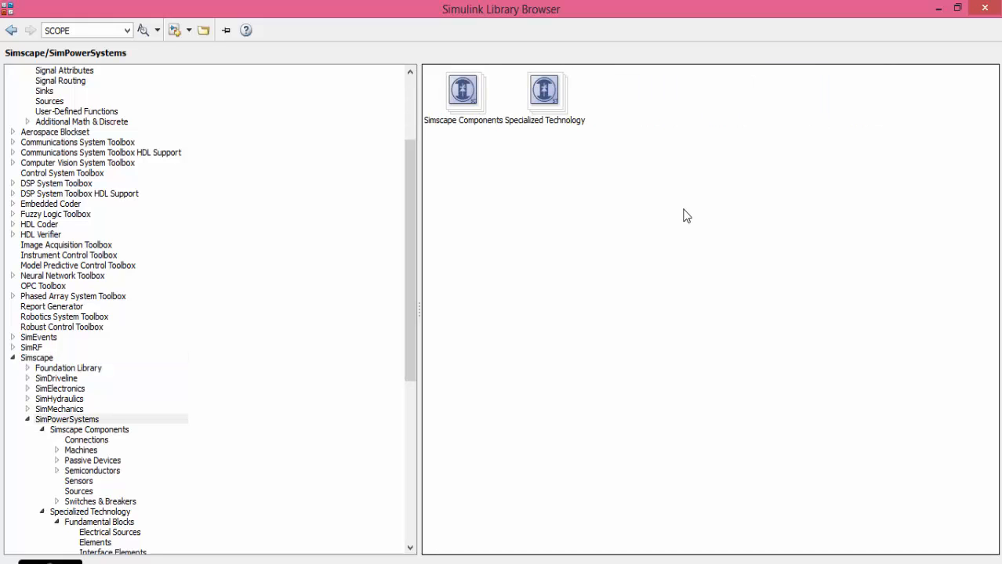
{"action": "double_click", "coordinate": [546, 88]}
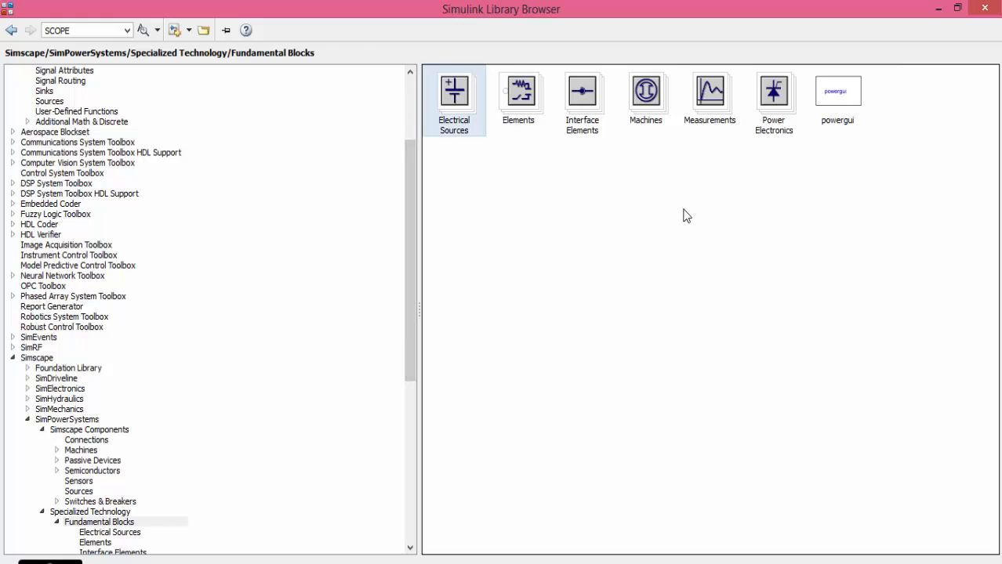
{"action": "double_click", "coordinate": [455, 94]}
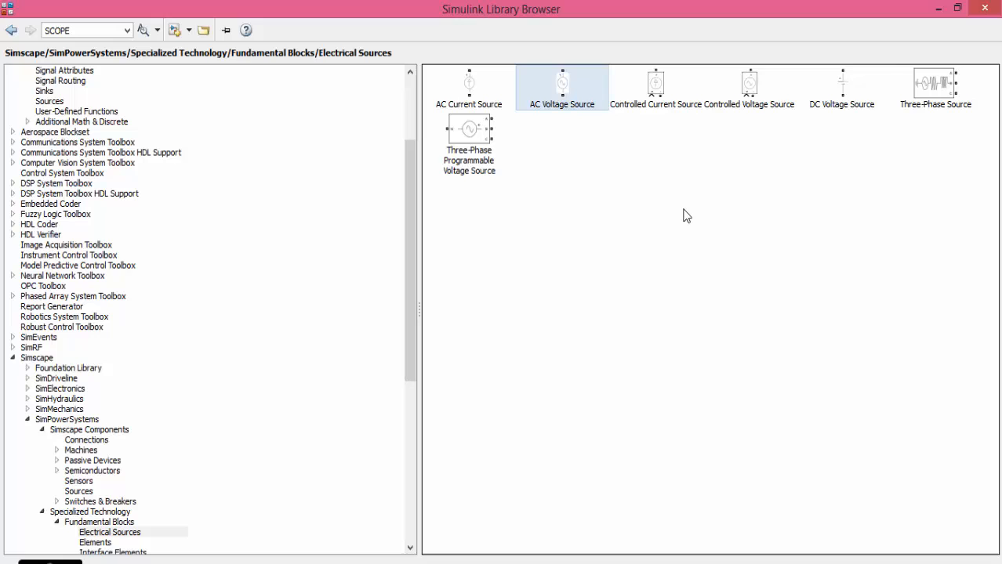
{"action": "left_click", "coordinate": [13, 30]}
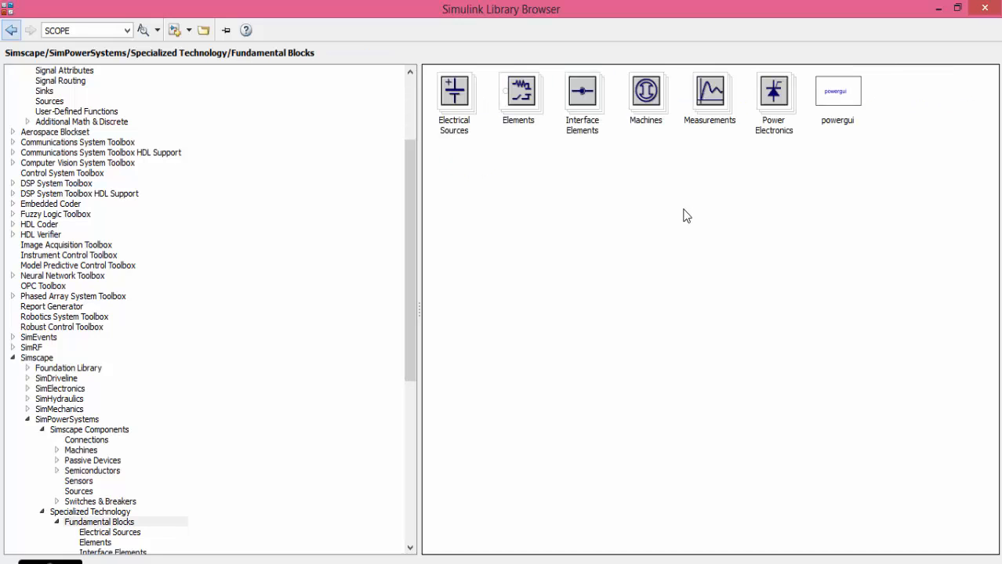
{"action": "left_click", "coordinate": [773, 89]}
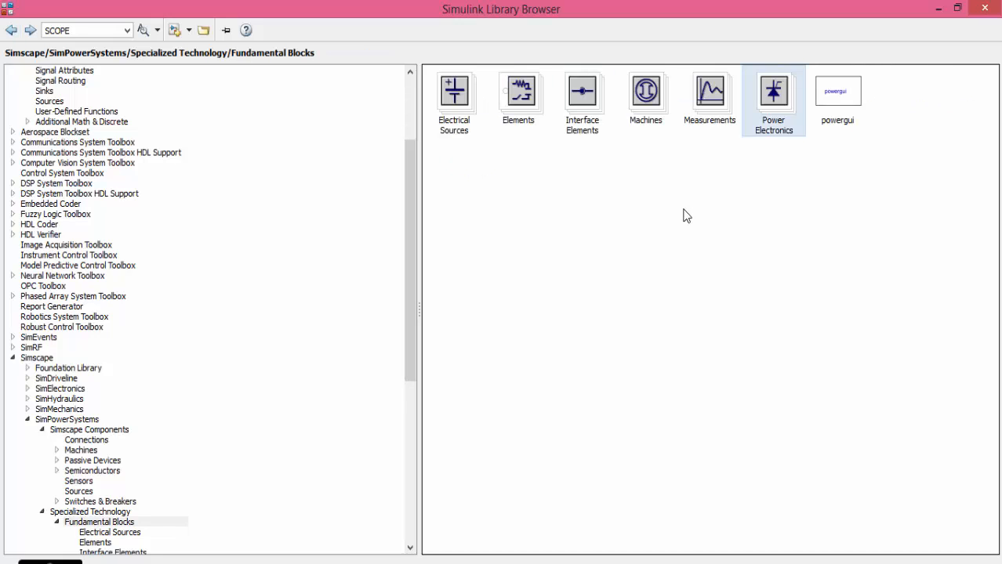
{"action": "double_click", "coordinate": [773, 89]}
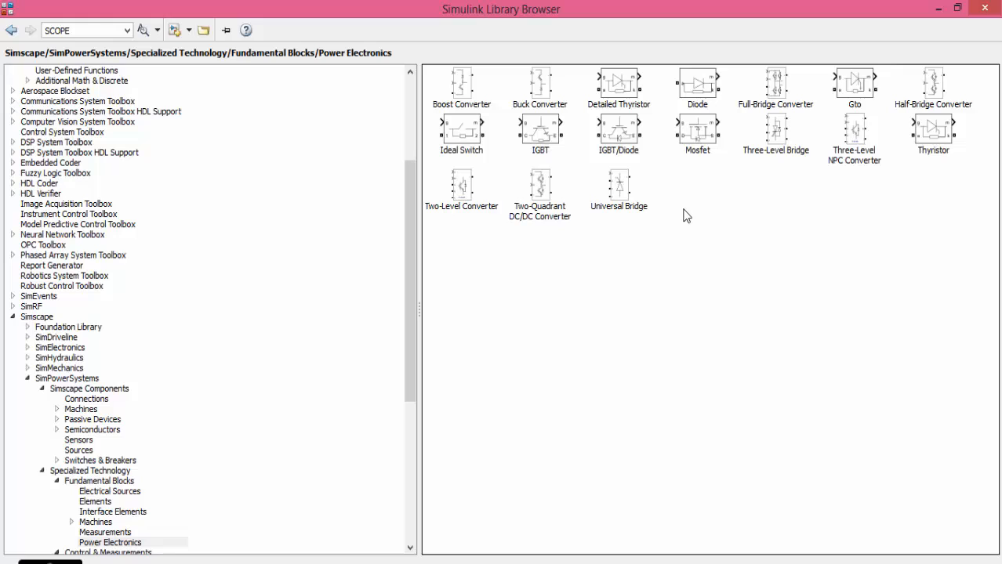
{"action": "left_click", "coordinate": [933, 134]}
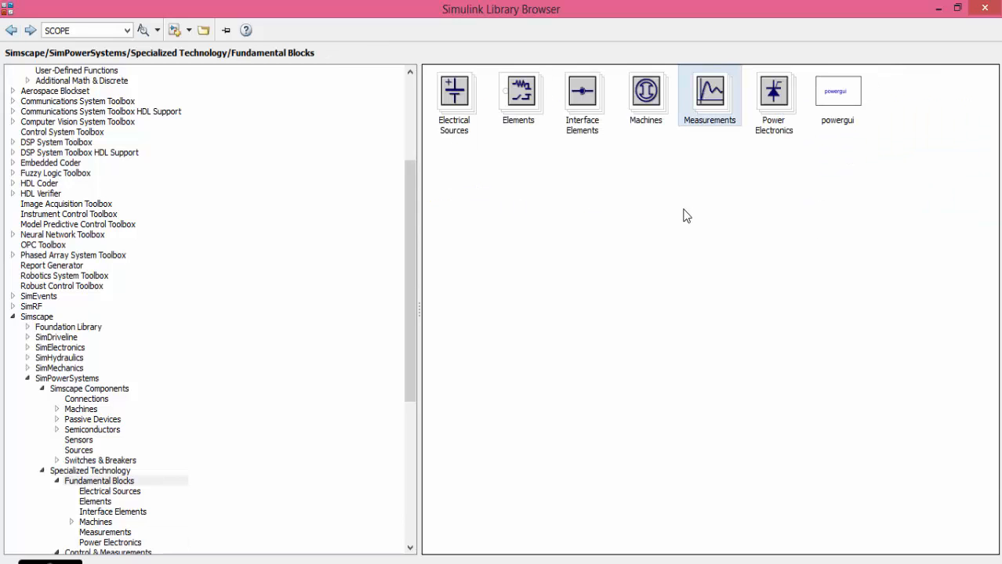
Step: Visit the Measurements library's Current Measurement block, then the Elements block category
{"action": "double_click", "coordinate": [709, 90]}
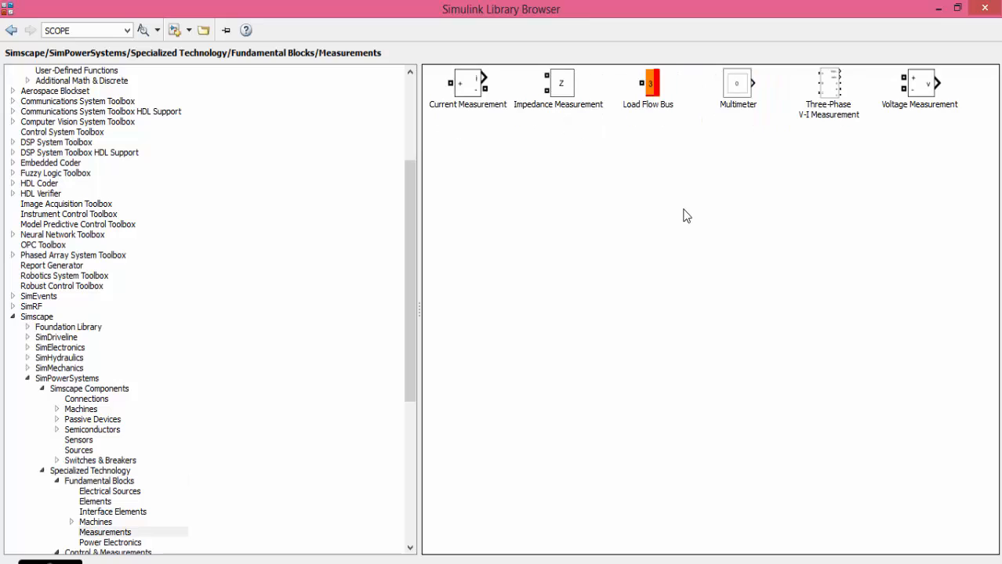
{"action": "left_click", "coordinate": [467, 86]}
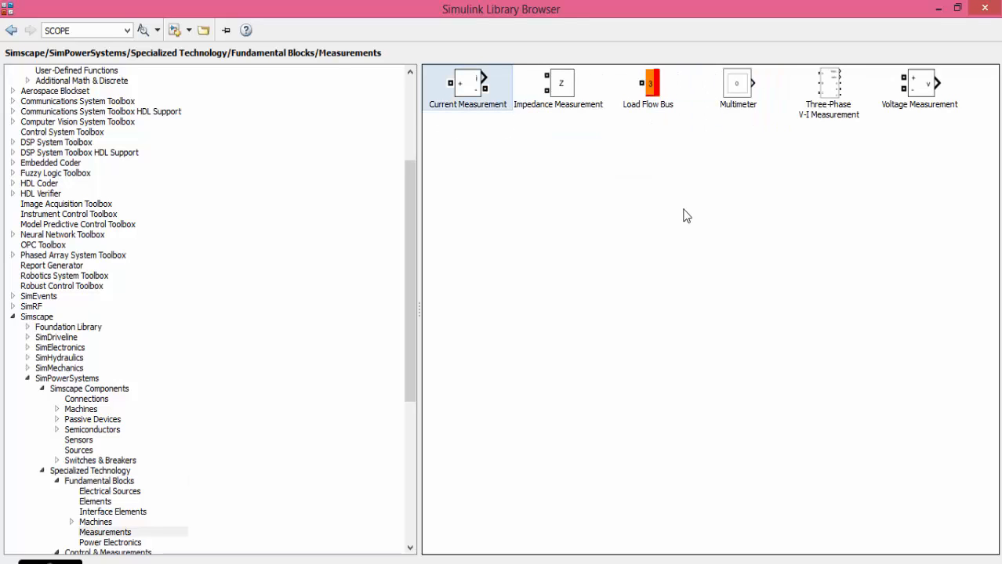
{"action": "left_click", "coordinate": [918, 86]}
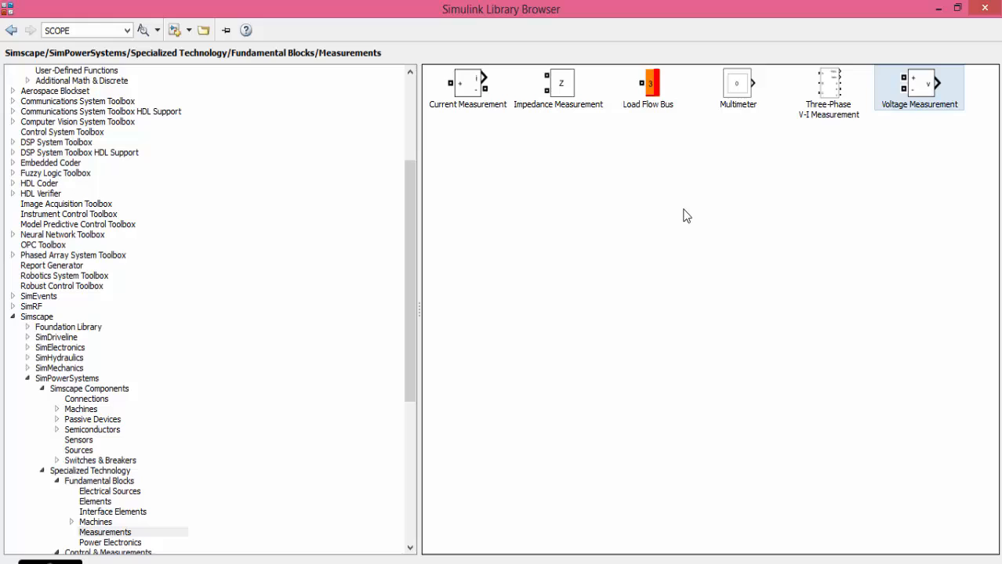
{"action": "left_click", "coordinate": [11, 30]}
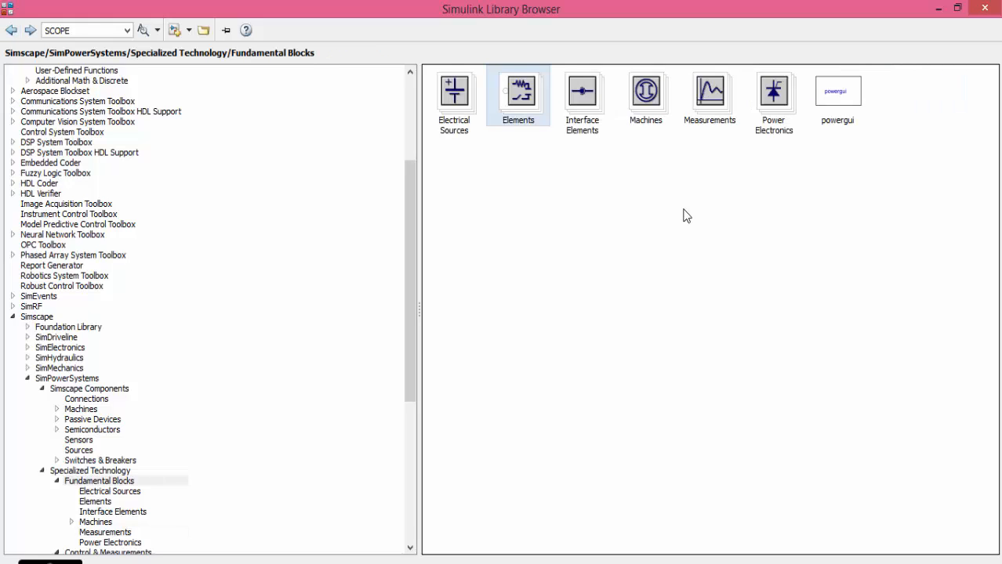
{"action": "double_click", "coordinate": [517, 89]}
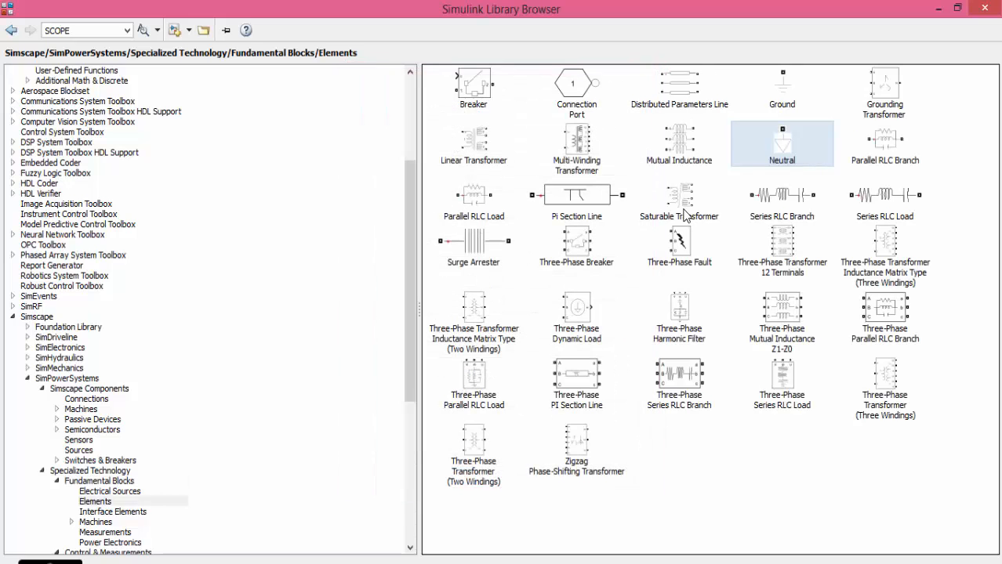
{"action": "left_click", "coordinate": [783, 194]}
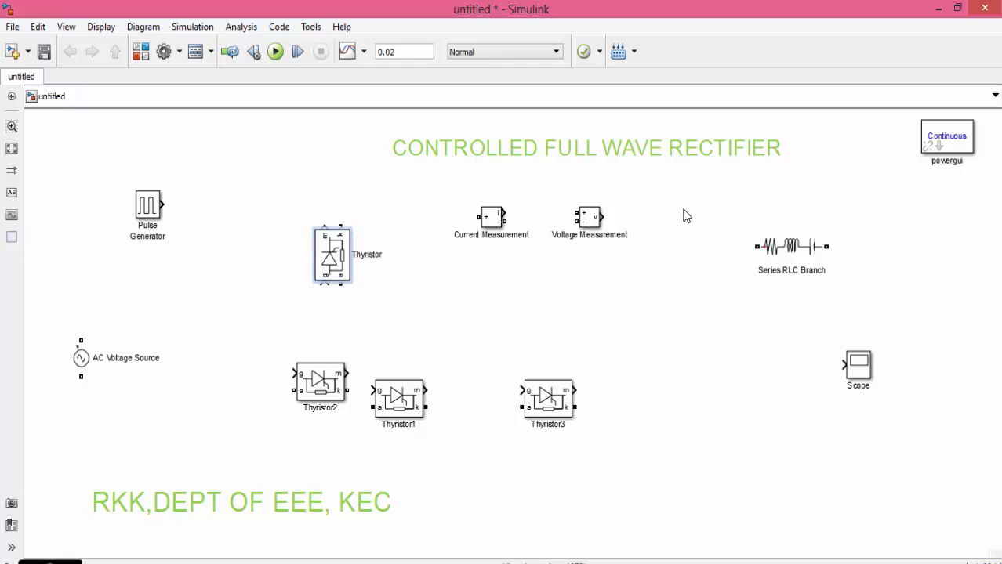
Step: Arrange the four thyristors into a two-by-two bridge layout
{"action": "left_click", "coordinate": [398, 401]}
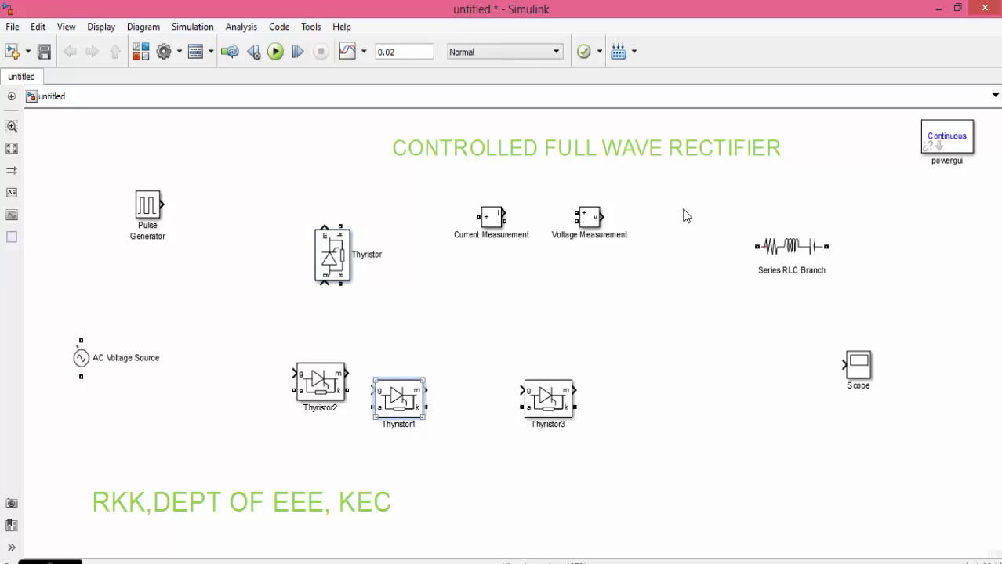
{"action": "left_click_drag", "start_coordinate": [398, 400], "coordinate": [463, 254]}
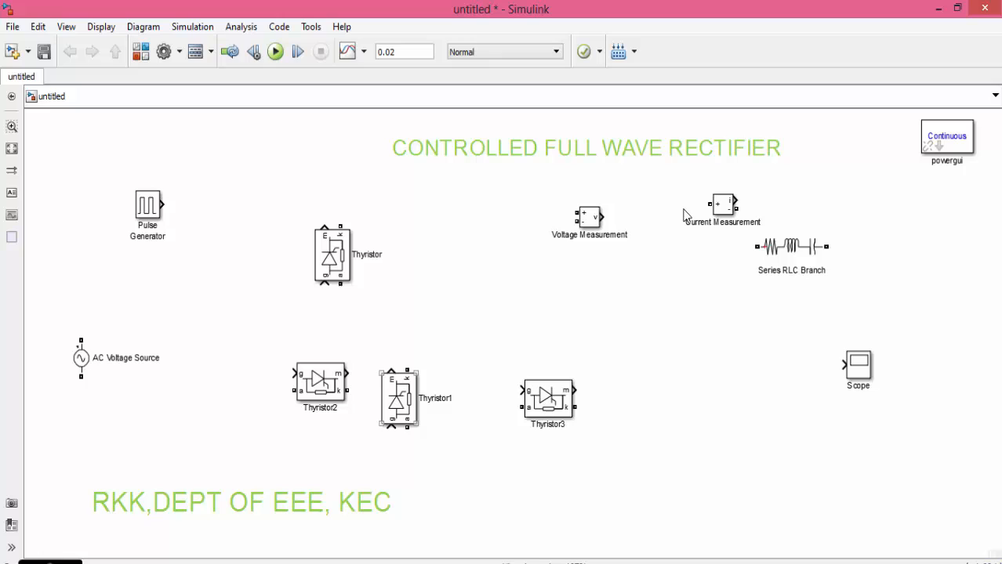
{"action": "left_click_drag", "start_coordinate": [398, 398], "coordinate": [473, 254]}
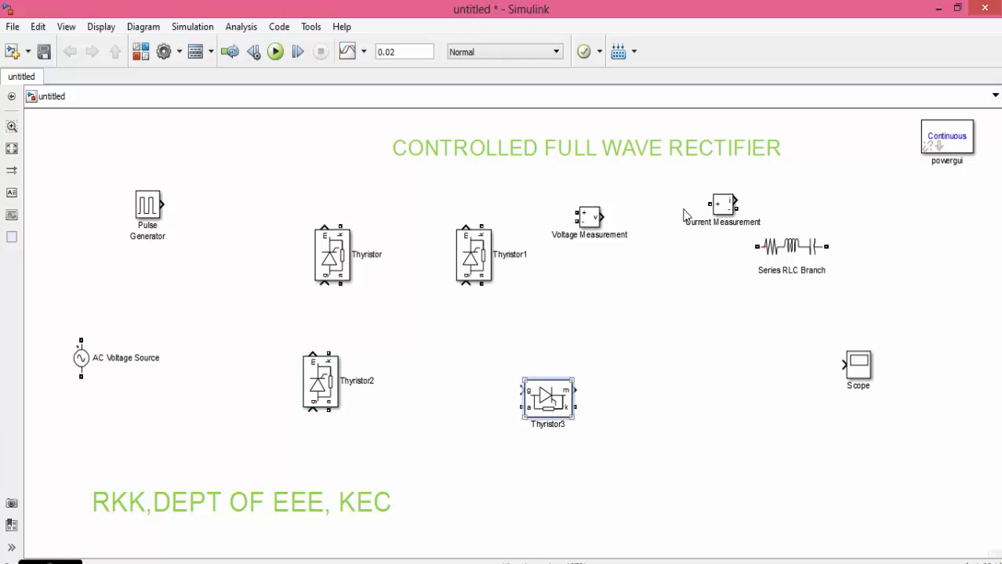
{"action": "left_click_drag", "start_coordinate": [549, 400], "coordinate": [442, 364]}
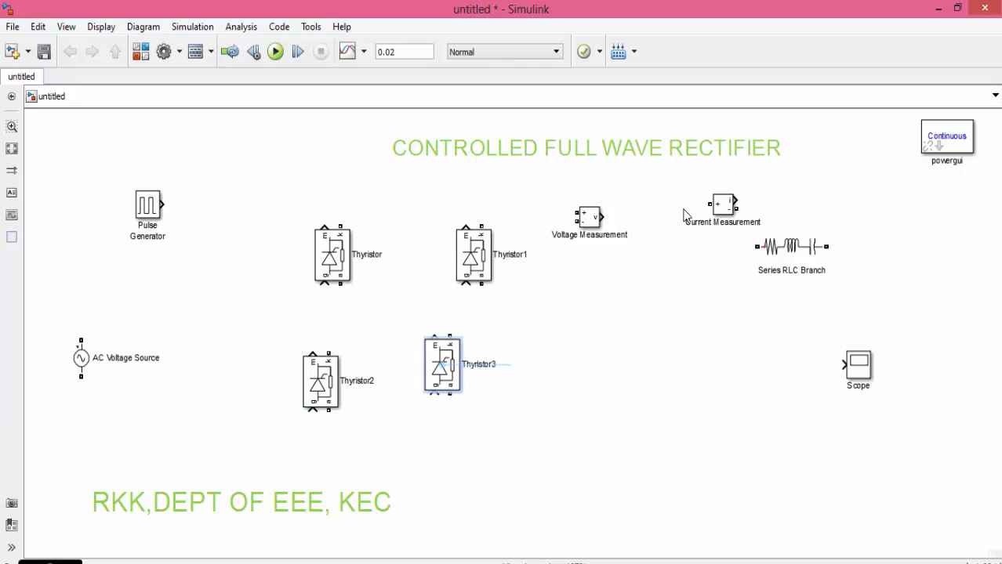
{"action": "left_click_drag", "start_coordinate": [442, 363], "coordinate": [473, 388]}
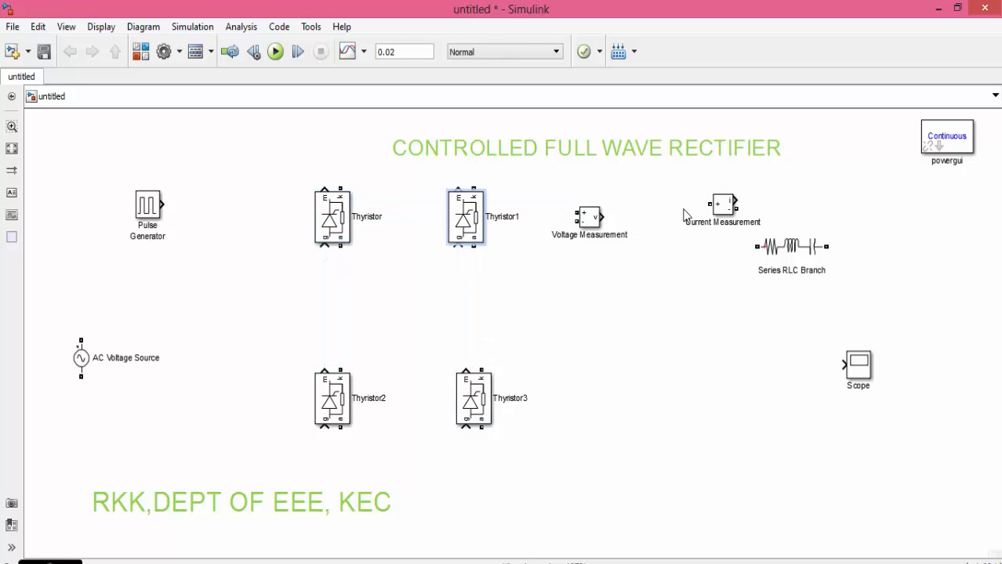
Step: Move Voltage Measurement beside the AC Voltage Source and shift the source left
{"action": "left_click_drag", "start_coordinate": [589, 217], "coordinate": [191, 328]}
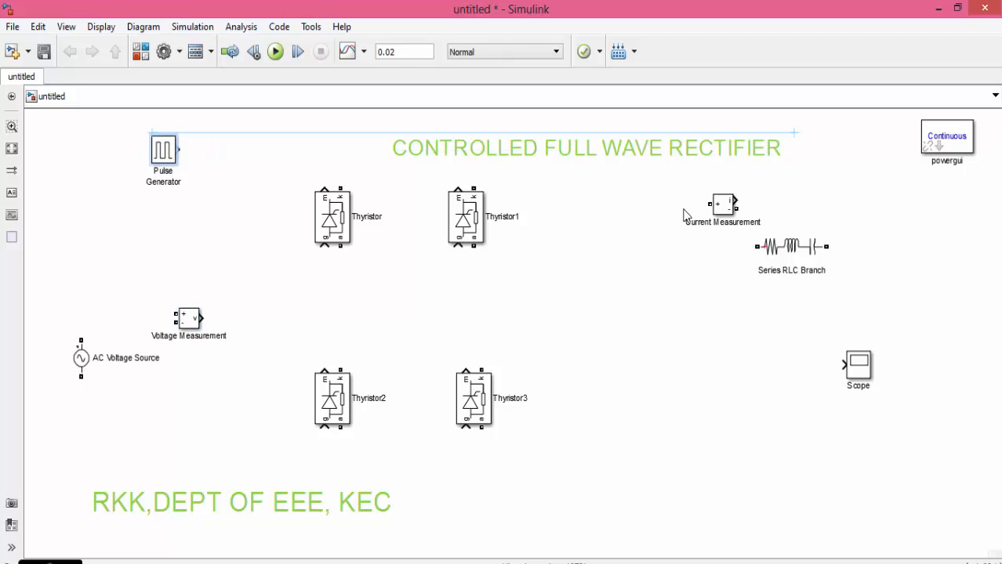
{"action": "left_click_drag", "start_coordinate": [81, 357], "coordinate": [64, 285]}
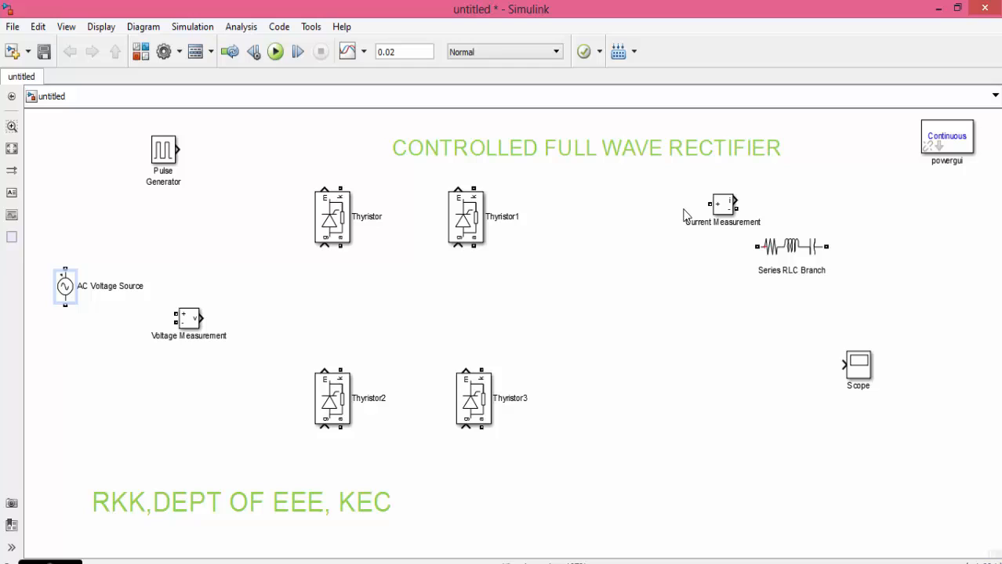
Step: Join the thyristor legs and wire the AC source to both bridge midpoints
{"action": "left_click", "coordinate": [331, 216]}
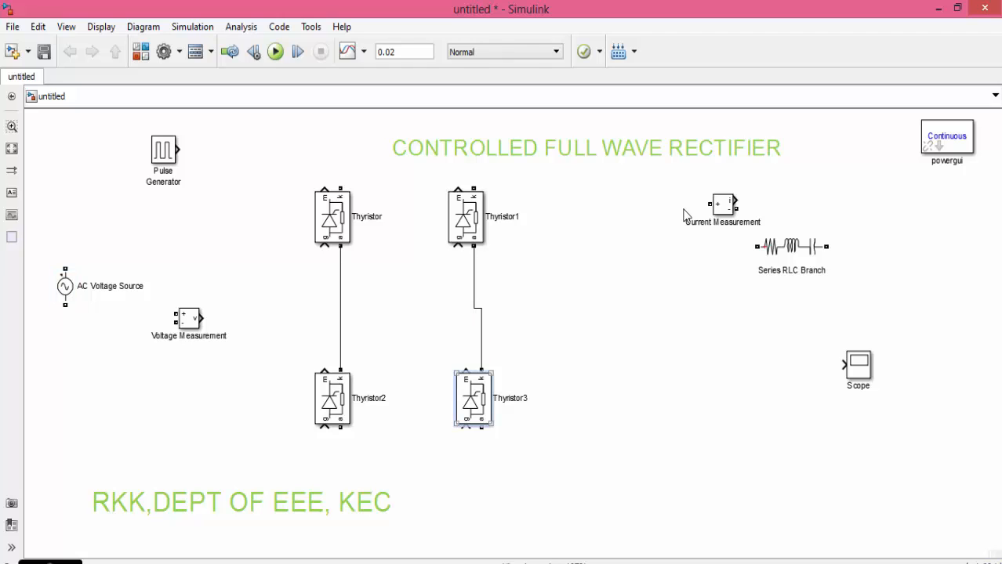
{"action": "left_click_drag", "start_coordinate": [474, 398], "coordinate": [467, 411]}
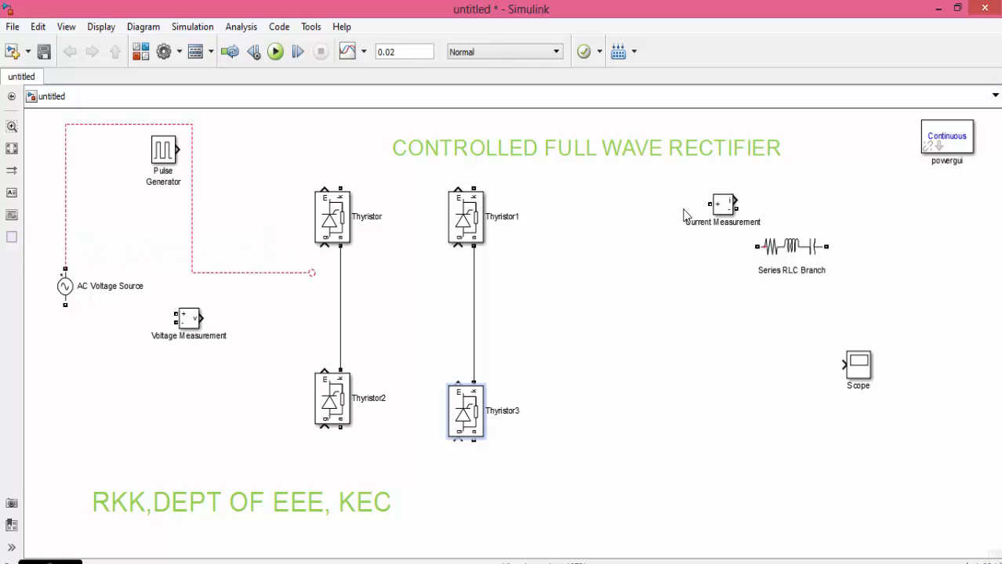
{"action": "left_click_drag", "start_coordinate": [312, 272], "coordinate": [518, 317]}
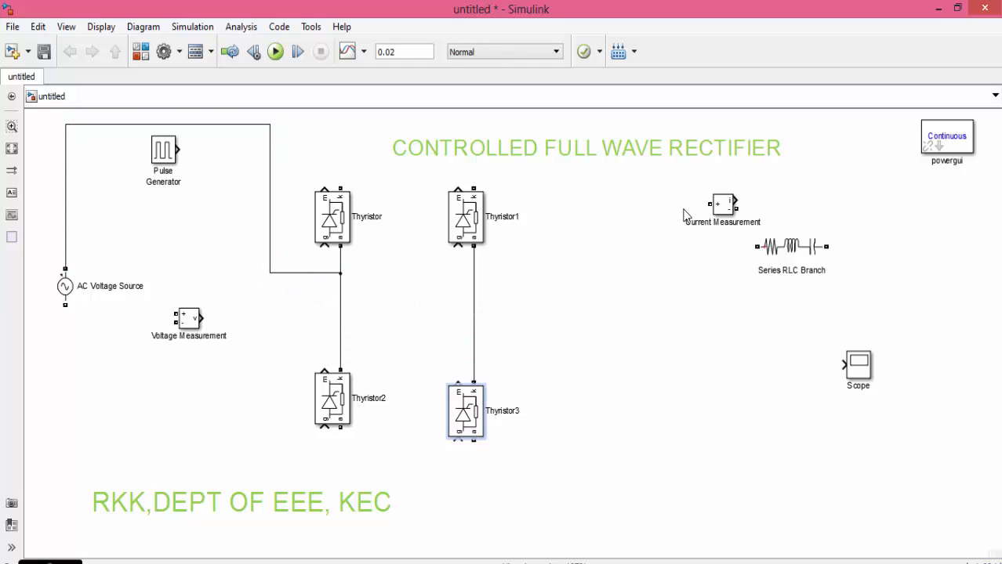
{"action": "left_click", "coordinate": [64, 285]}
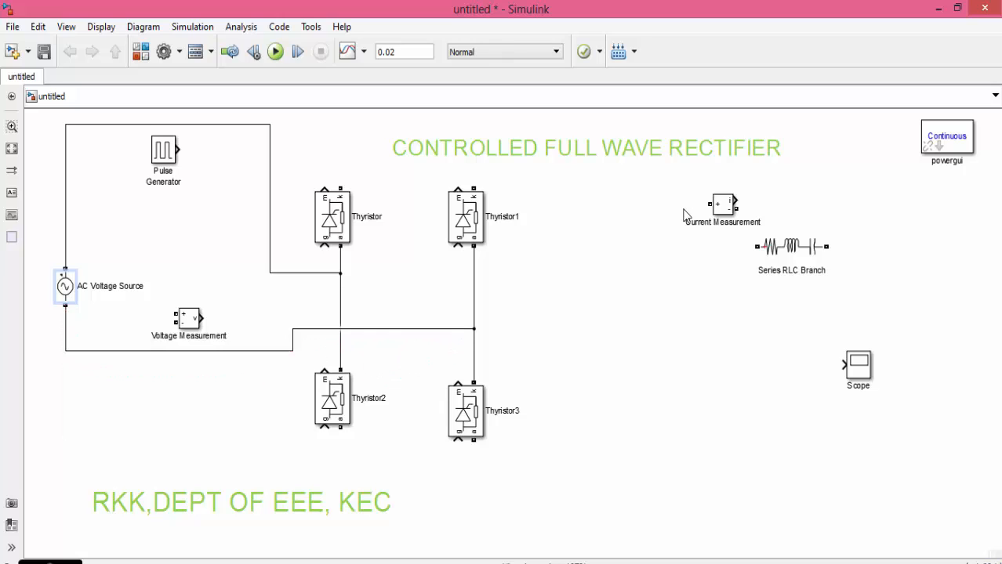
Step: Wire the bridge top output to Current Measurement, moved closer to the bridge
{"action": "left_click_drag", "start_coordinate": [339, 183], "coordinate": [461, 176]}
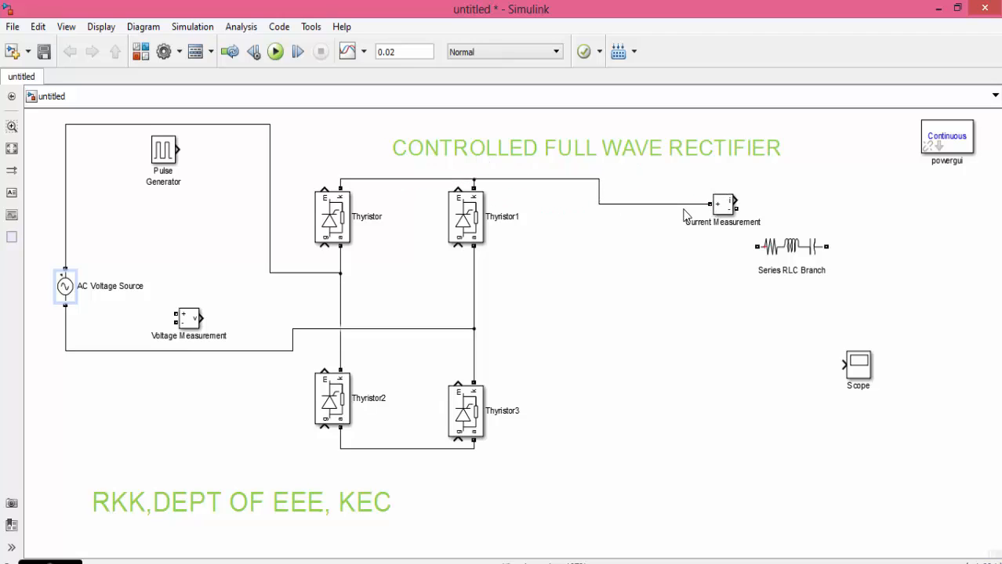
{"action": "left_click_drag", "start_coordinate": [722, 204], "coordinate": [683, 182]}
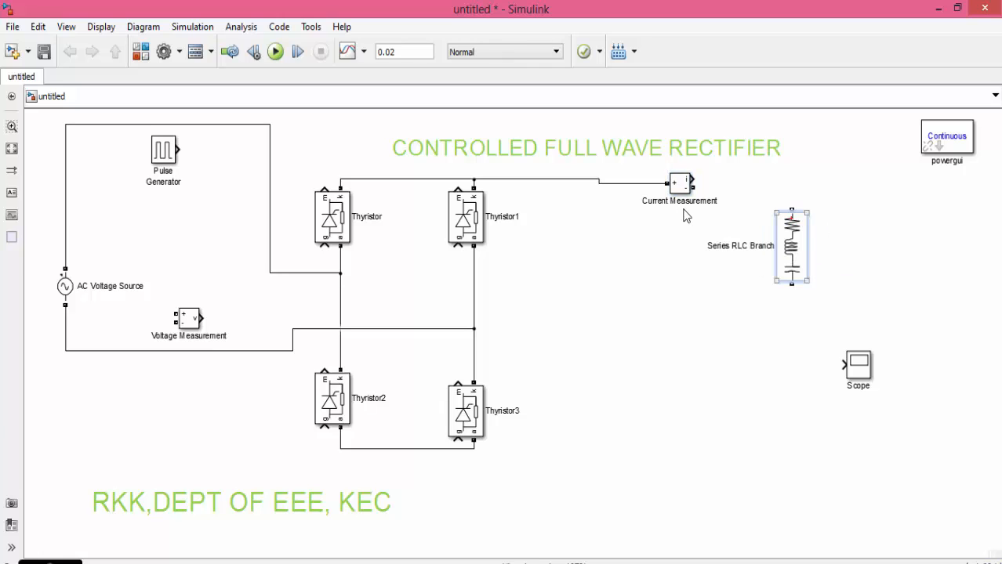
Step: Wire the Series RLC Branch into the load loop and place a copied voltage measurement across it
{"action": "left_click_drag", "start_coordinate": [790, 245], "coordinate": [767, 316]}
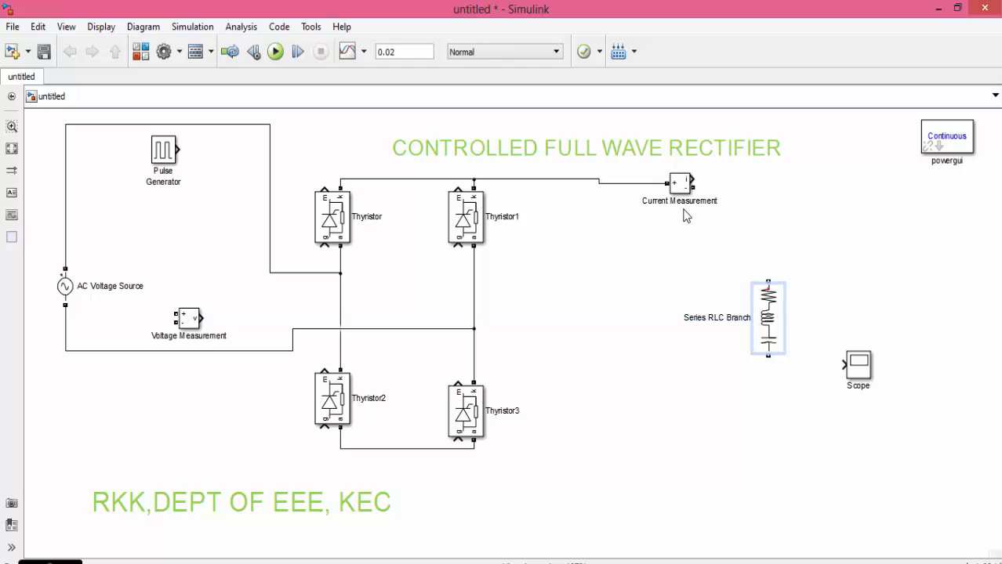
{"action": "left_click_drag", "start_coordinate": [690, 185], "coordinate": [725, 388]}
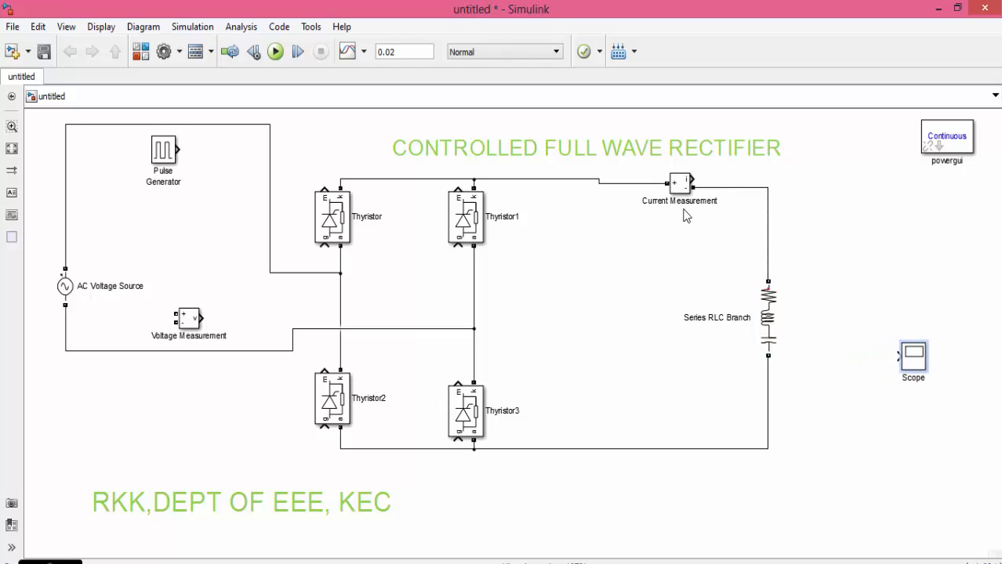
{"action": "left_click_drag", "start_coordinate": [188, 319], "coordinate": [186, 268]}
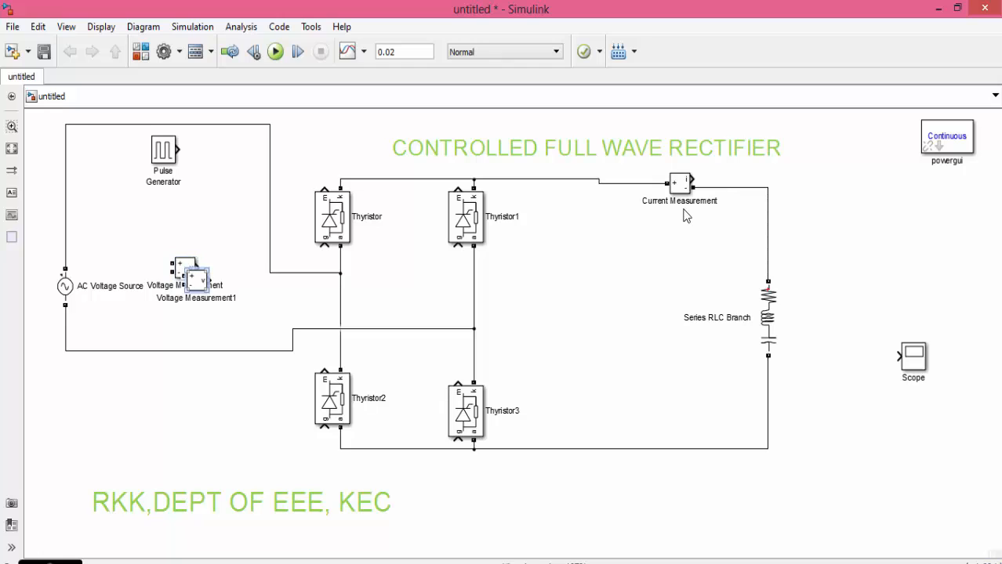
{"action": "left_click_drag", "start_coordinate": [196, 279], "coordinate": [859, 311]}
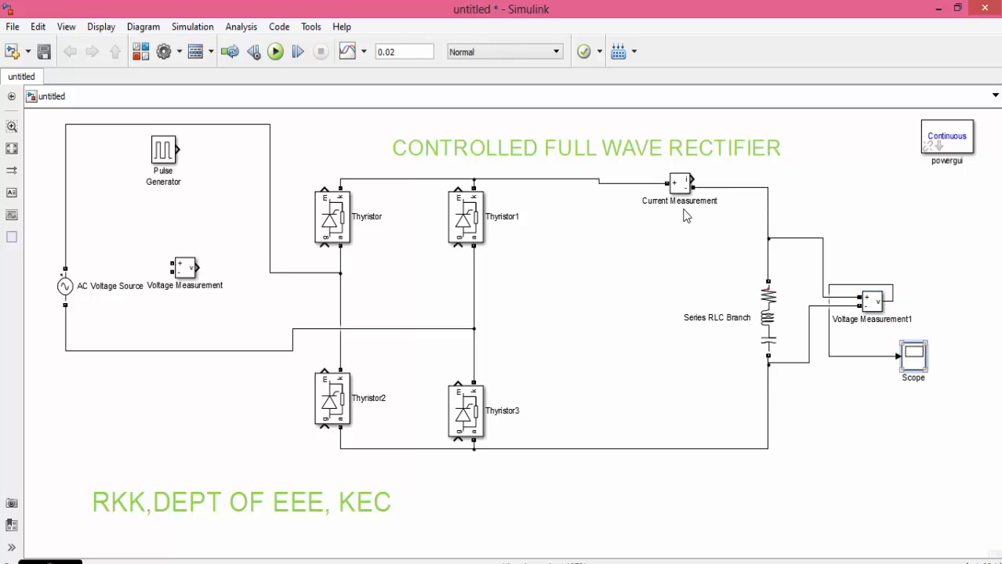
Step: Give the Scope several input axes for the measurement signals
{"action": "double_click", "coordinate": [913, 358]}
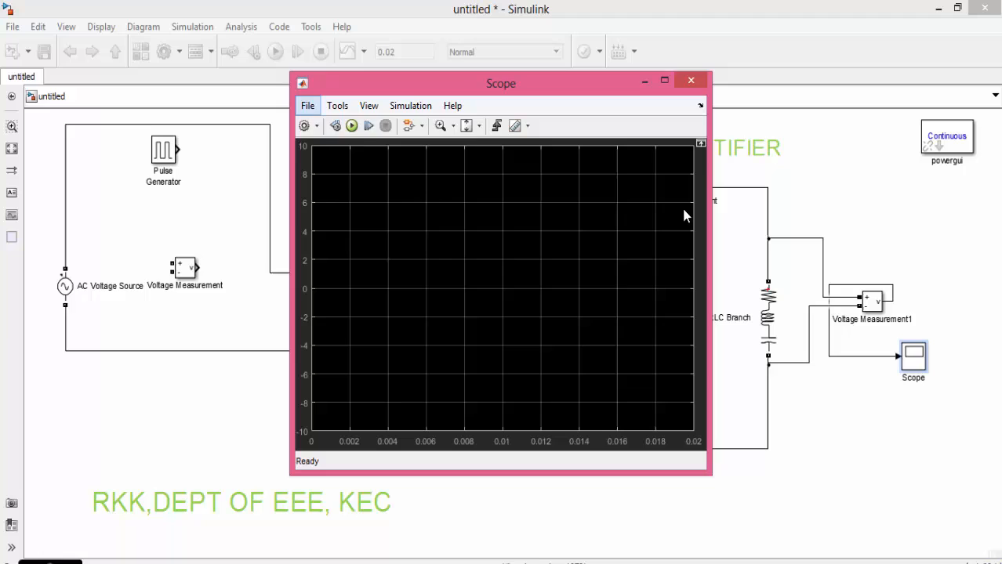
{"action": "left_click", "coordinate": [307, 105]}
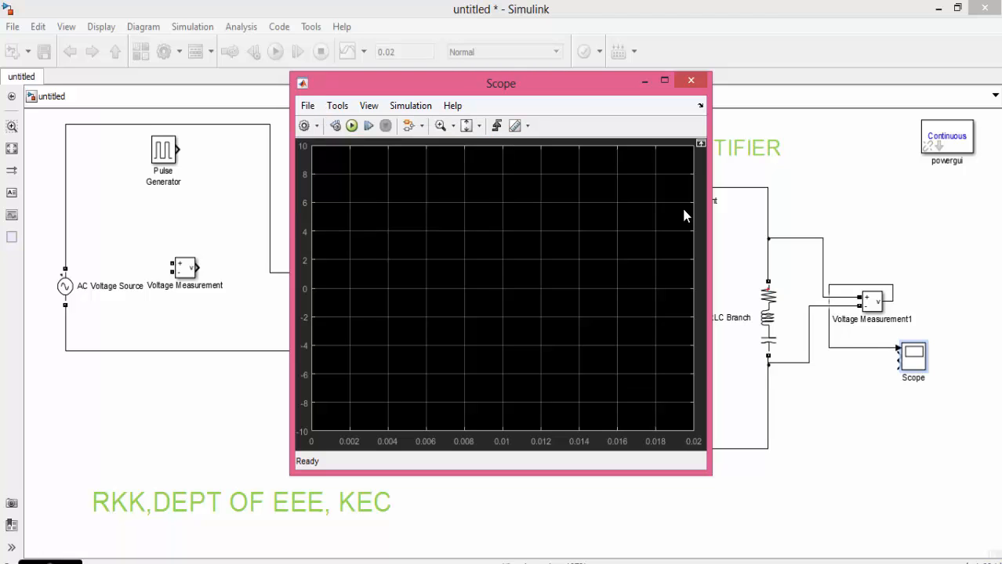
{"action": "left_click", "coordinate": [690, 80]}
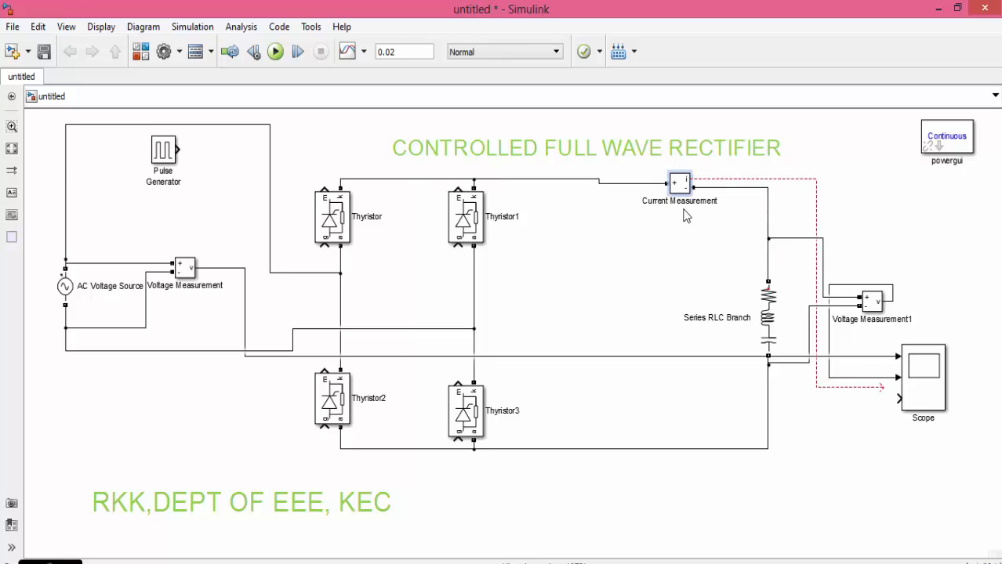
Step: Change the load resistance and set the AC source to 230 V peak at 50 Hz
{"action": "double_click", "coordinate": [768, 316]}
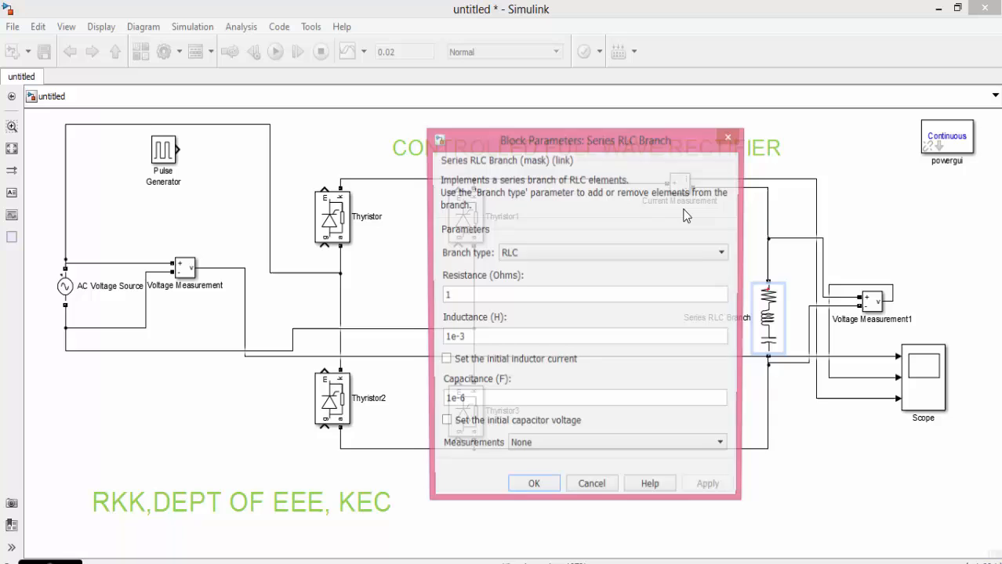
{"action": "left_click", "coordinate": [612, 252]}
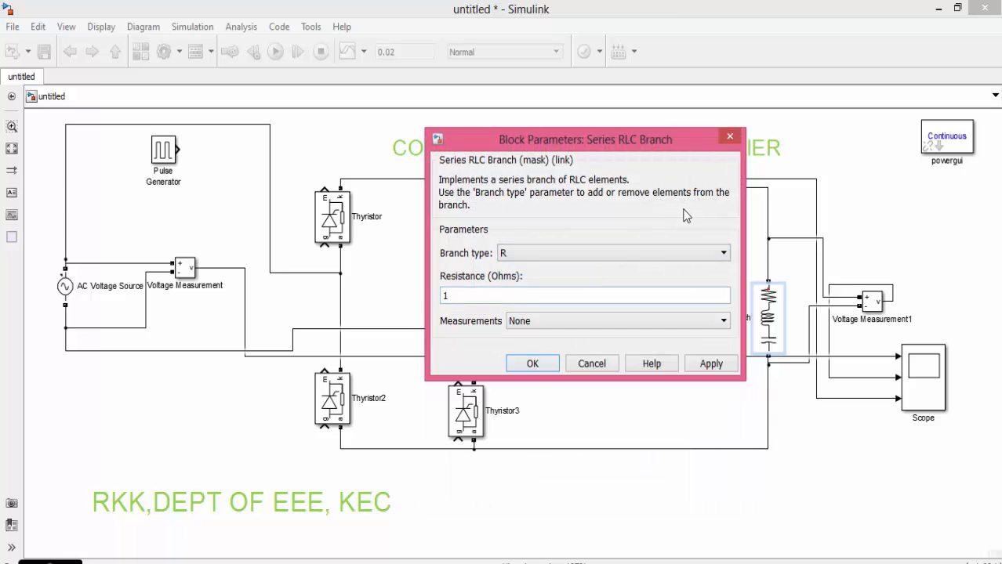
{"action": "type", "text": "4"}
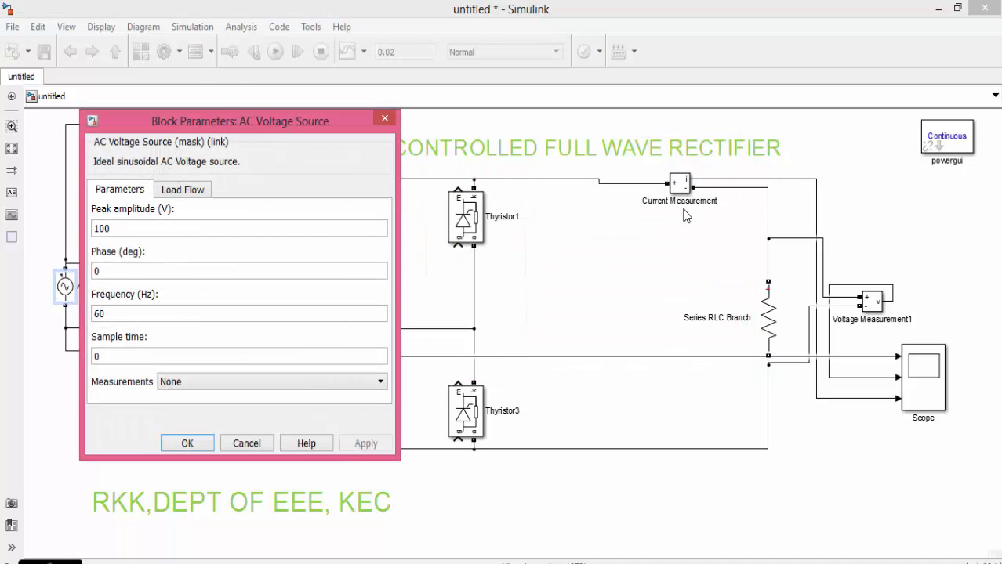
{"action": "type", "text": "230"}
{"action": "type", "text": "50"}
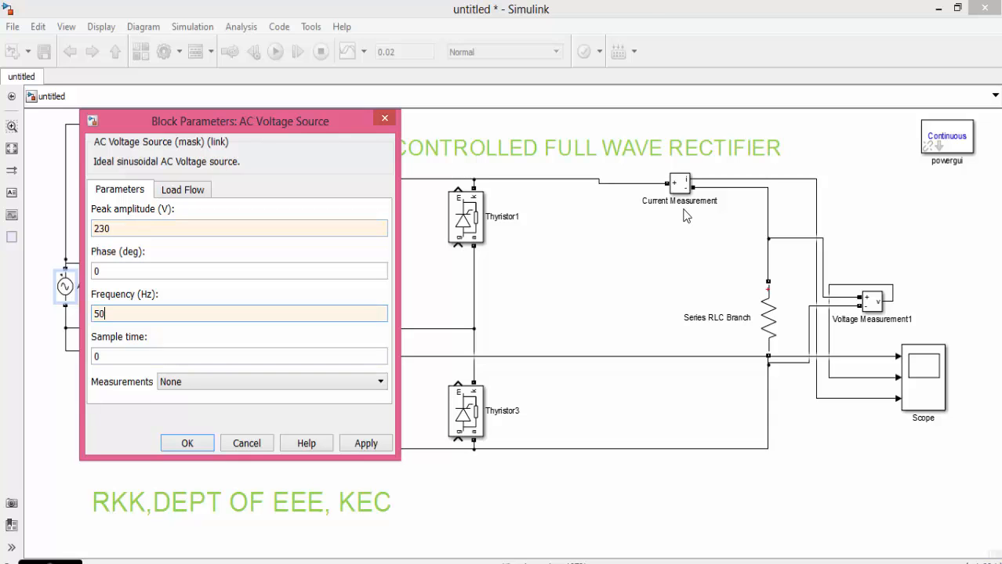
{"action": "left_click", "coordinate": [187, 442]}
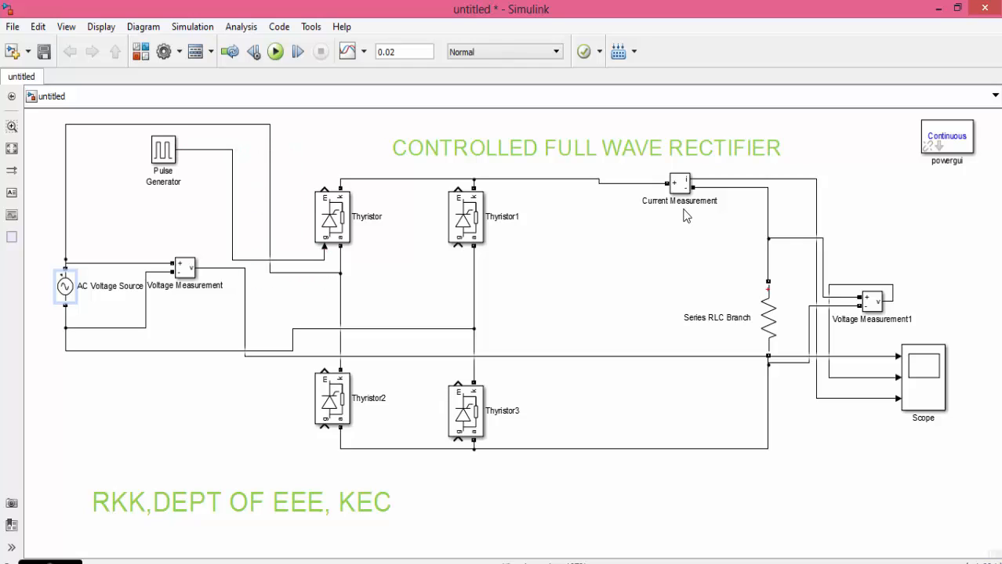
Step: Wire the lower thyristor gates and set the Pulse Generator to amplitude 10, period 0.01, width 10%, delay 0.0025
{"action": "left_click", "coordinate": [333, 216]}
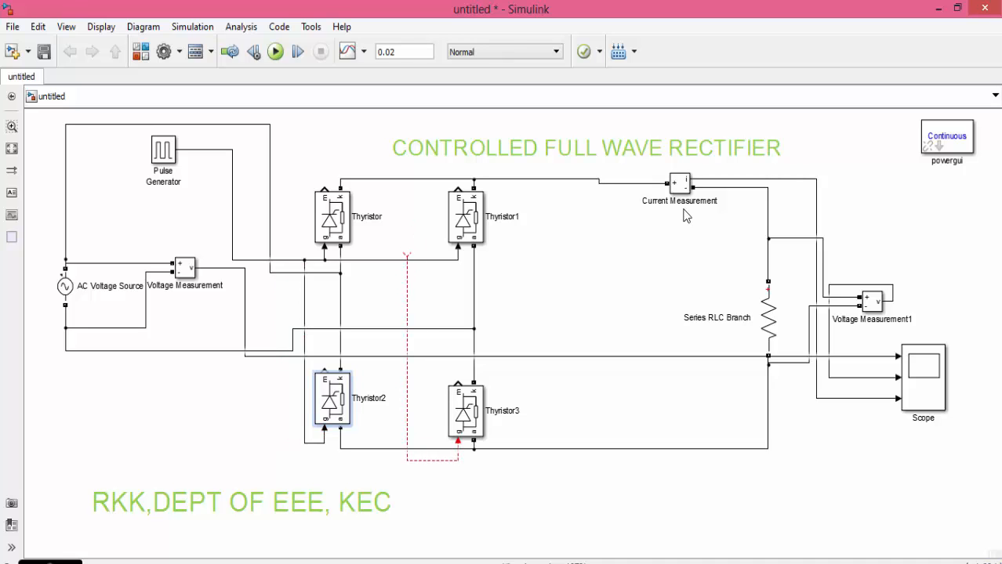
{"action": "double_click", "coordinate": [163, 149]}
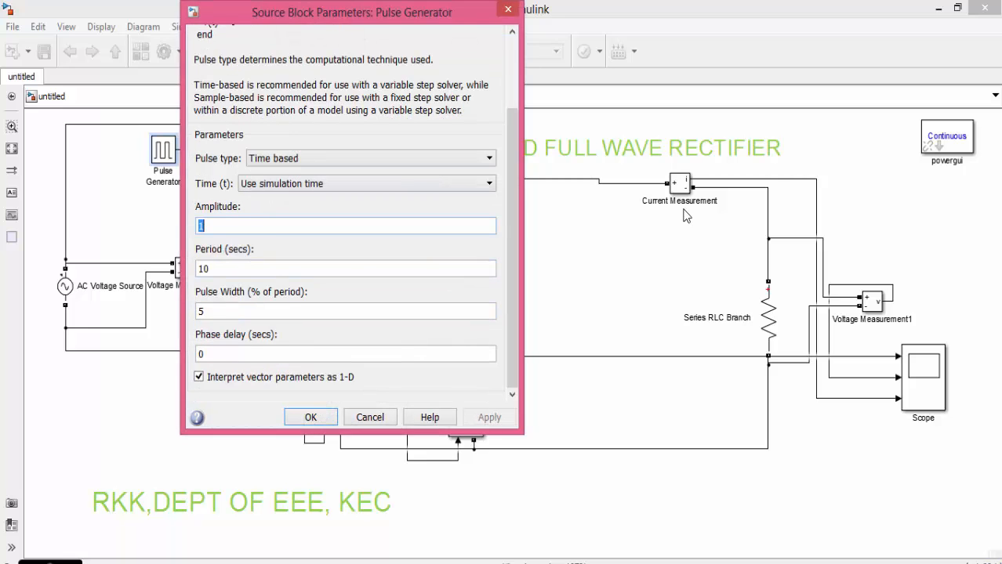
{"action": "type", "text": "10"}
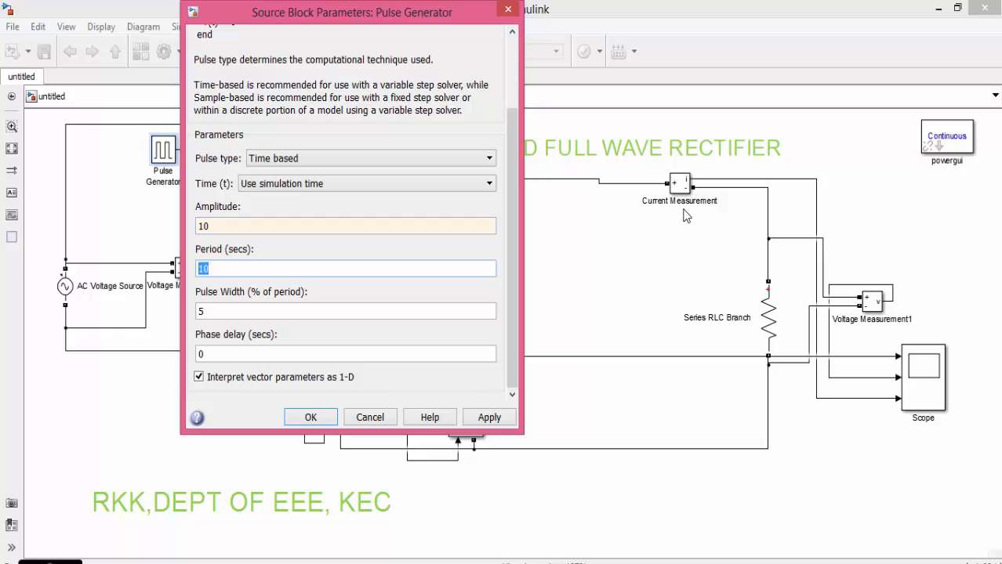
{"action": "type", "text": "0.01"}
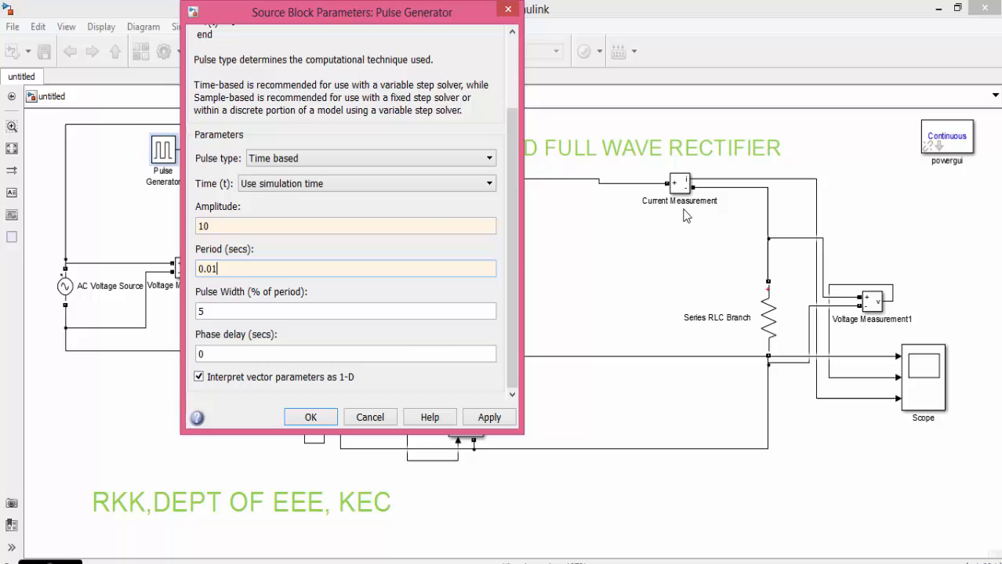
{"action": "left_click", "coordinate": [345, 310]}
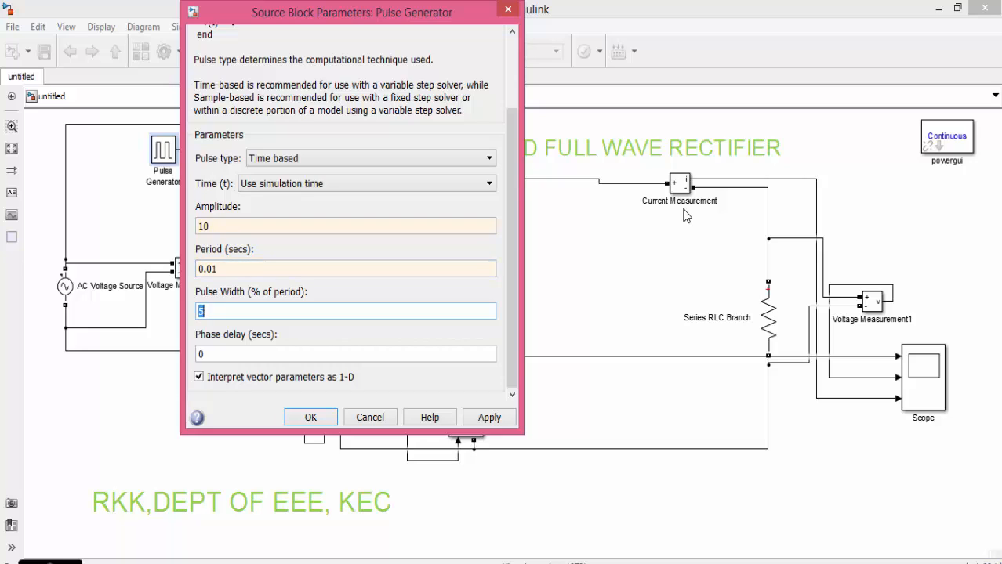
{"action": "type", "text": "10"}
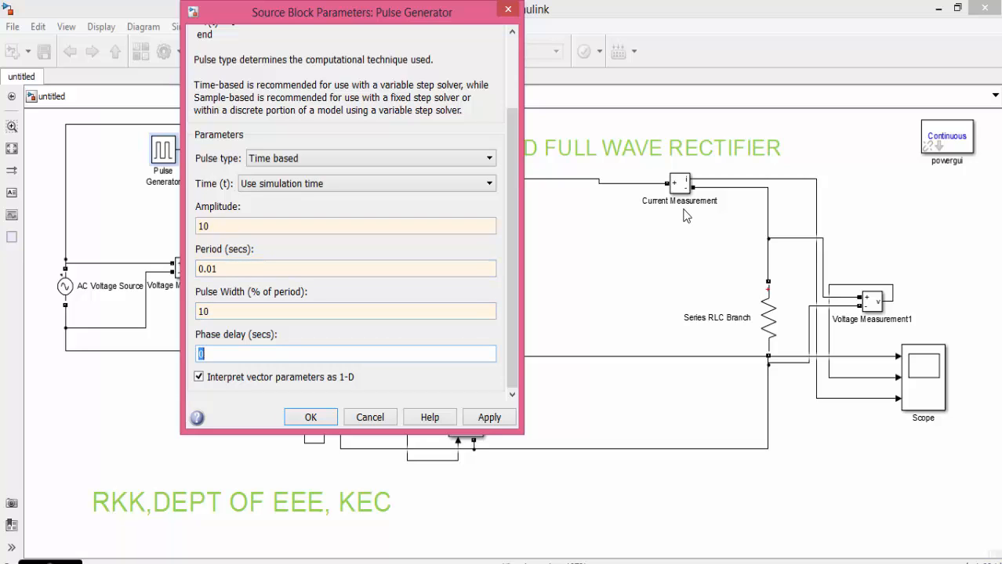
{"action": "type", "text": "0.0025"}
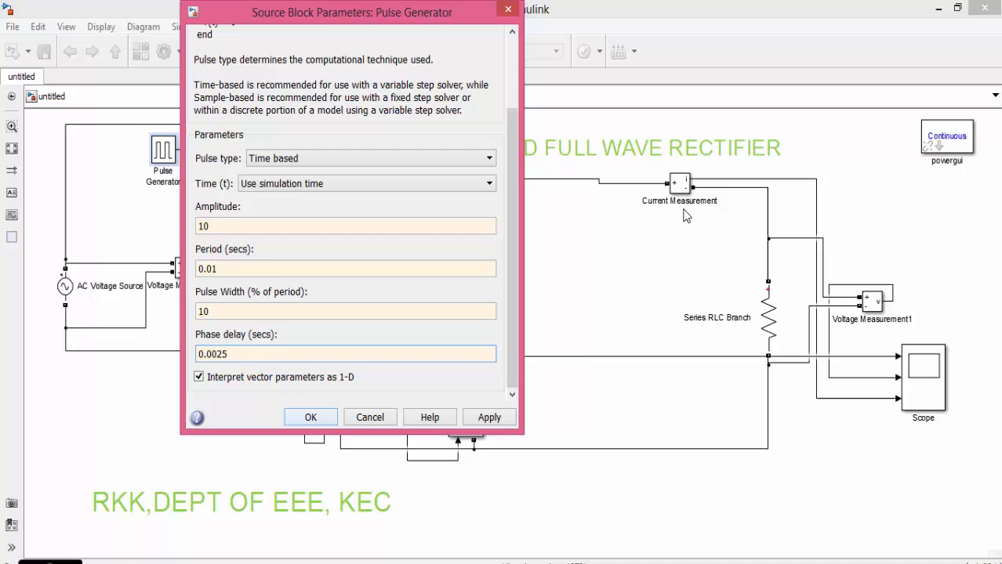
{"action": "left_click", "coordinate": [310, 417]}
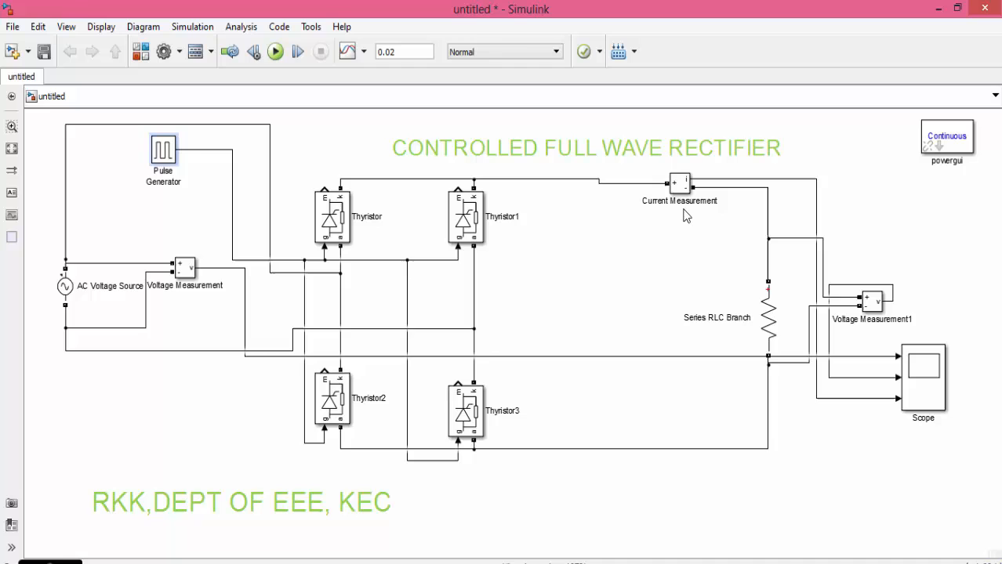
{"action": "left_click", "coordinate": [767, 316]}
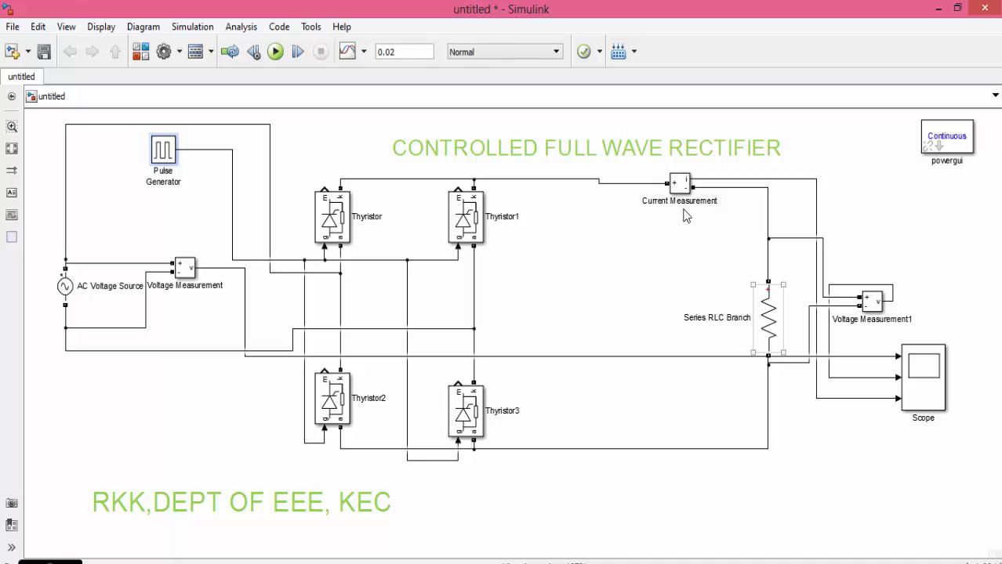
{"action": "double_click", "coordinate": [767, 316]}
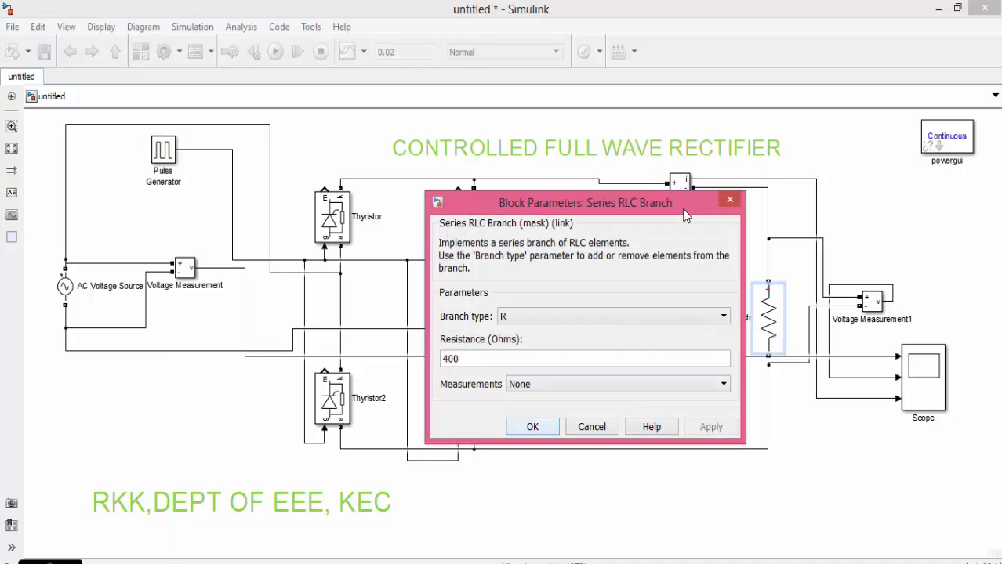
{"action": "left_click", "coordinate": [531, 427]}
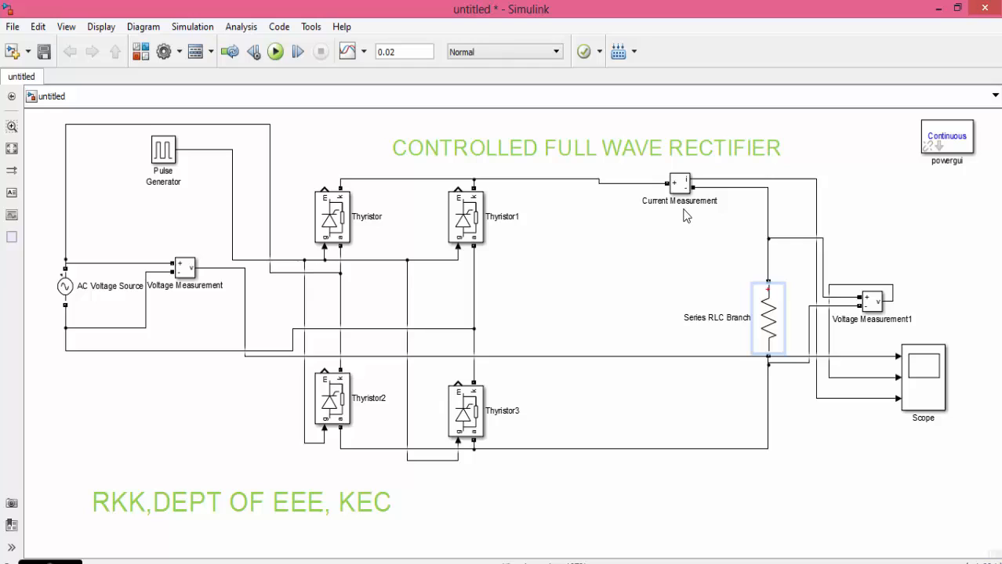
{"action": "left_click", "coordinate": [767, 317]}
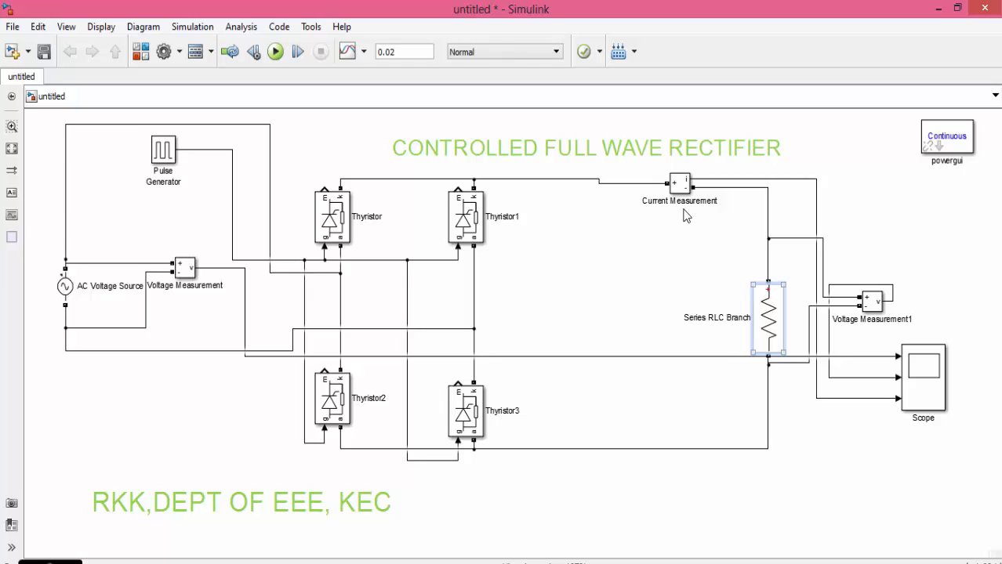
{"action": "left_click", "coordinate": [275, 51]}
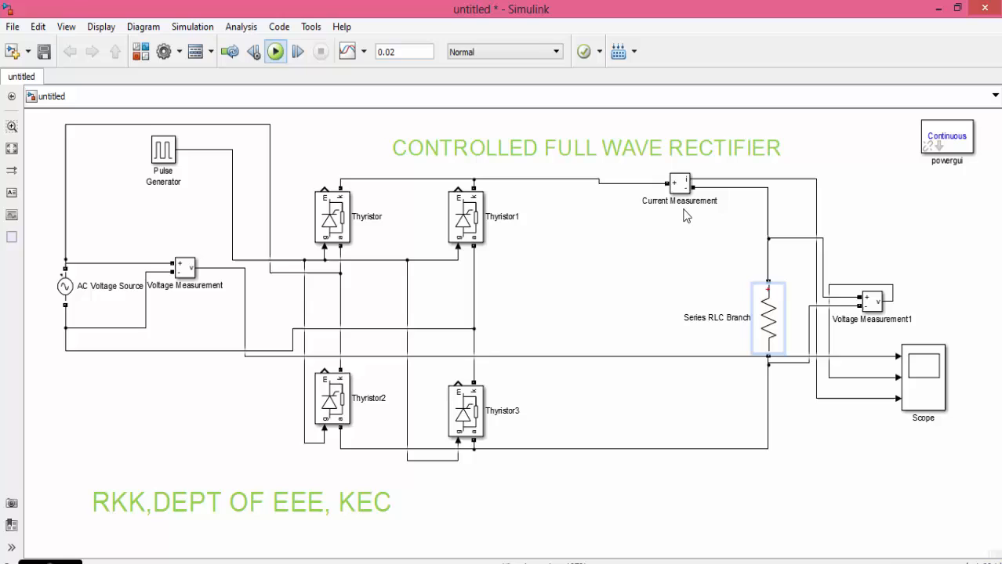
Step: Run the simulation and view the 230 V sine and delayed rectified output on the scope
{"action": "left_click", "coordinate": [276, 52]}
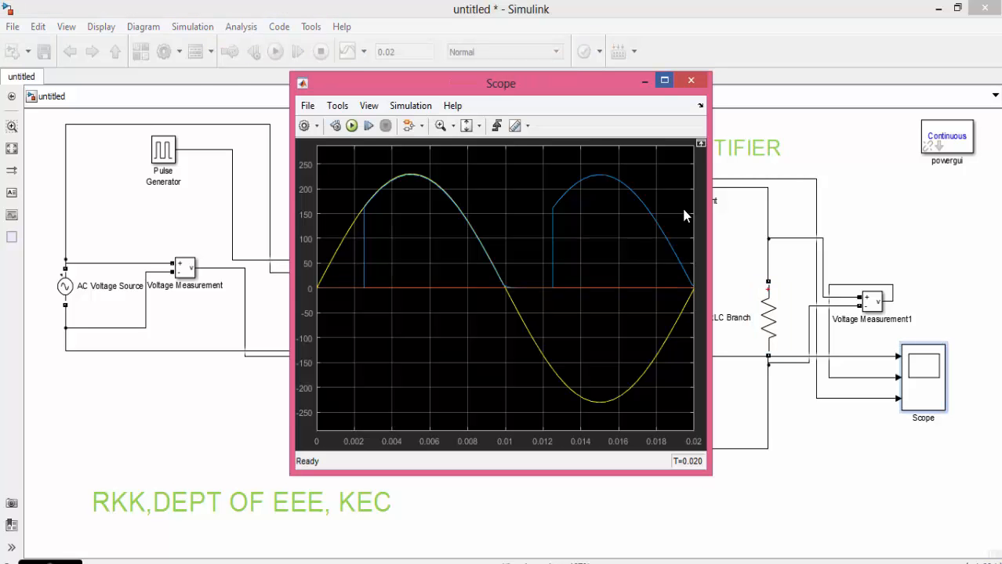
{"action": "left_click", "coordinate": [664, 80]}
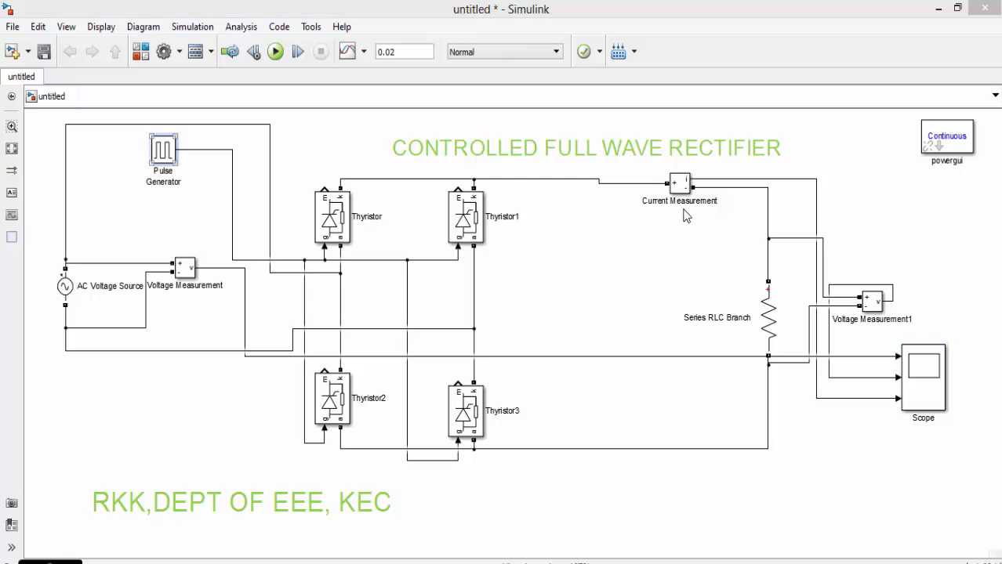
Step: Set the Pulse Generator's phase delay to 0.004 s and confirm
{"action": "double_click", "coordinate": [163, 150]}
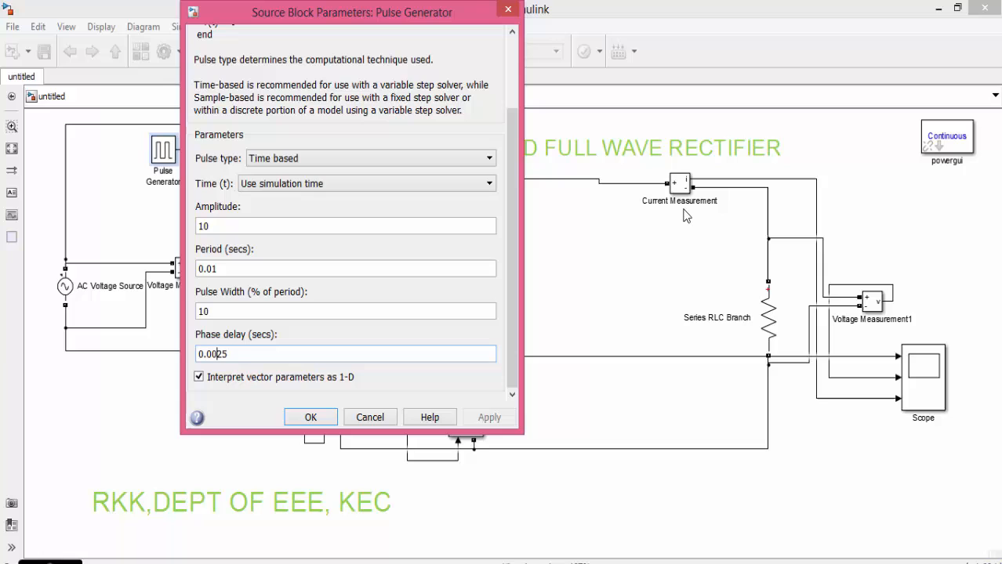
{"action": "type", "text": "0.004"}
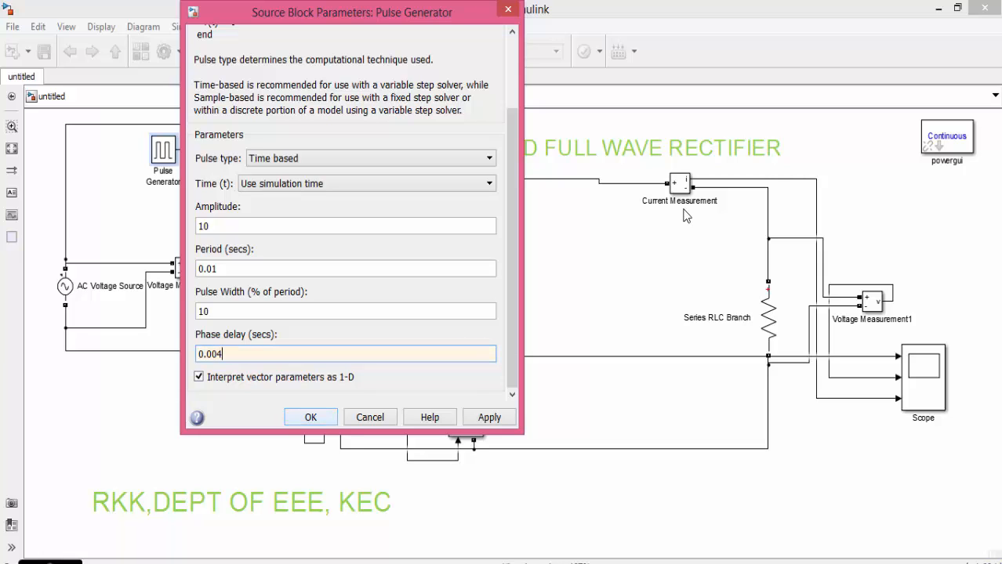
{"action": "left_click", "coordinate": [310, 417]}
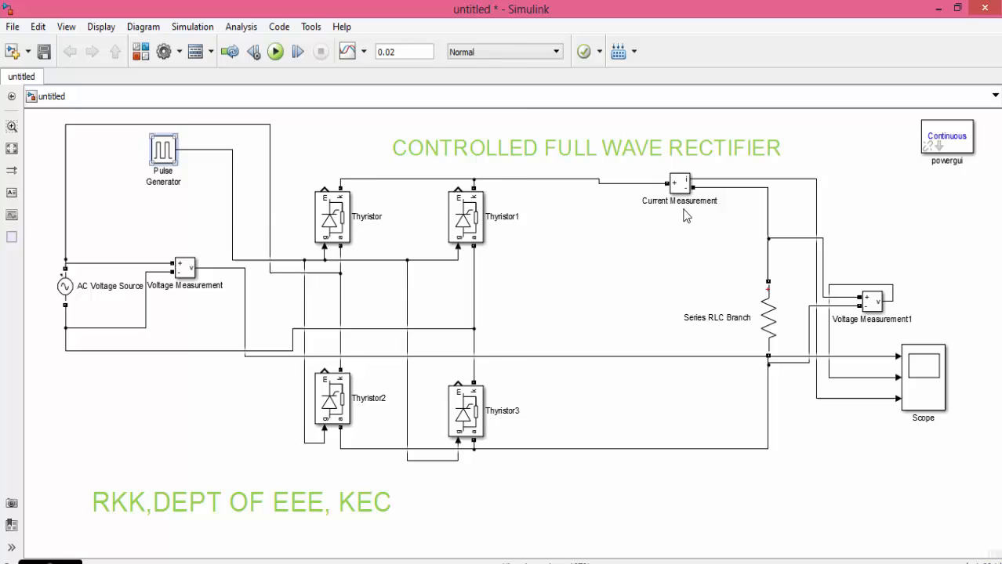
Step: Set the Pulse Generator's phase delay to 0 s and confirm
{"action": "double_click", "coordinate": [163, 149]}
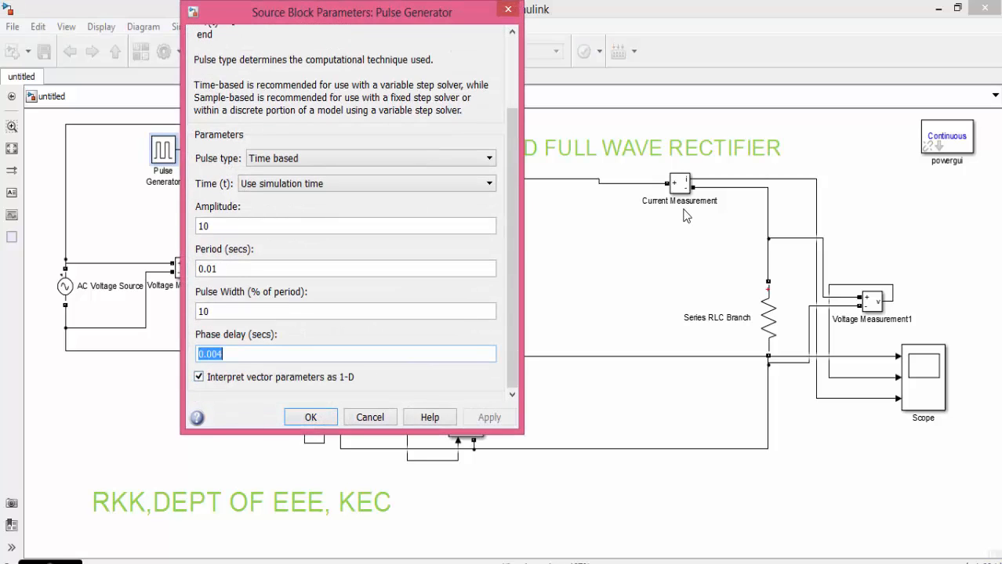
{"action": "type", "text": "0"}
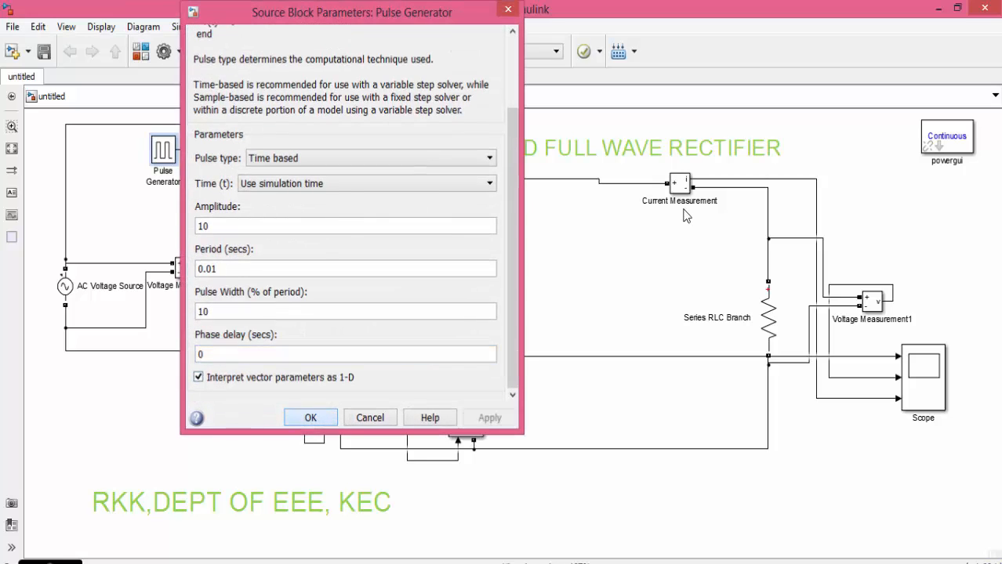
{"action": "left_click", "coordinate": [310, 417]}
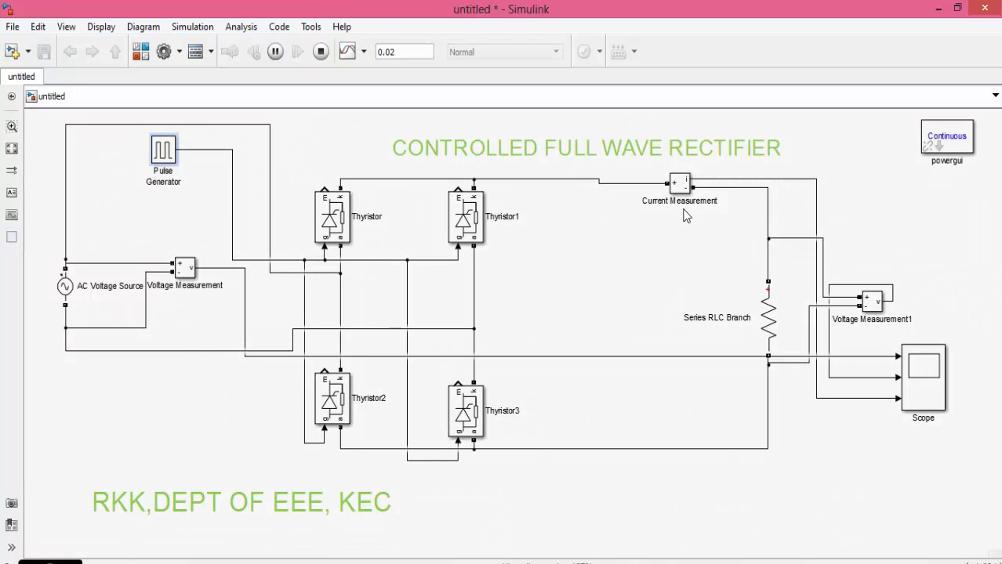